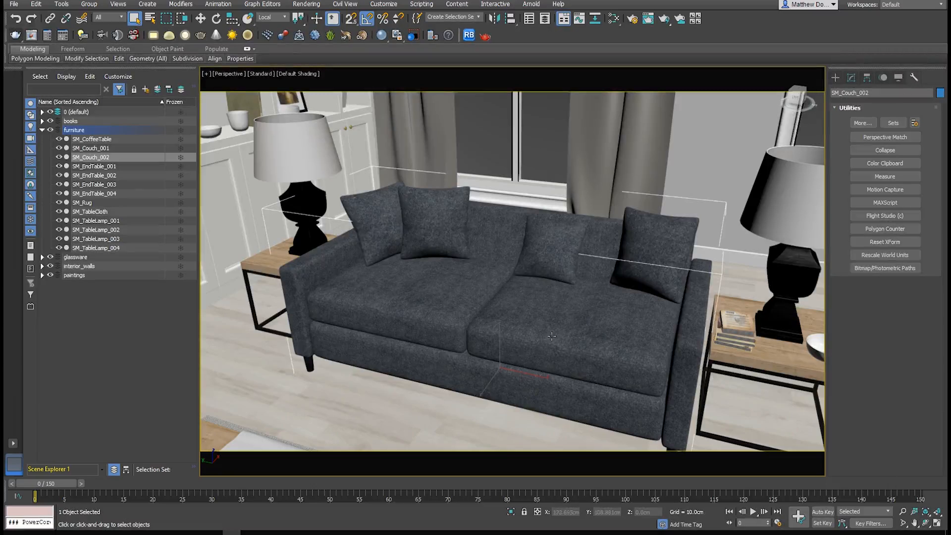
- Hide every object except the couch with Hide Unselected
right_click(550, 337)
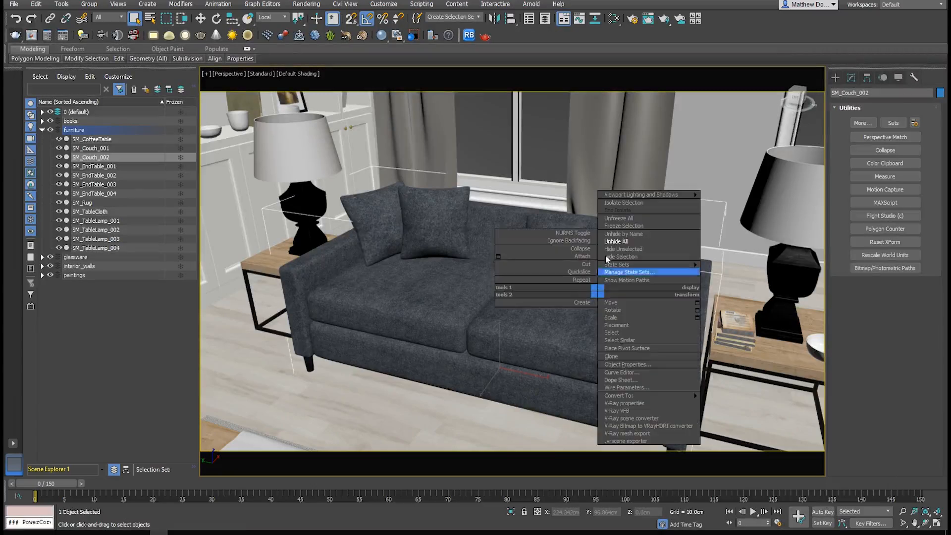
mouse_move(622, 256)
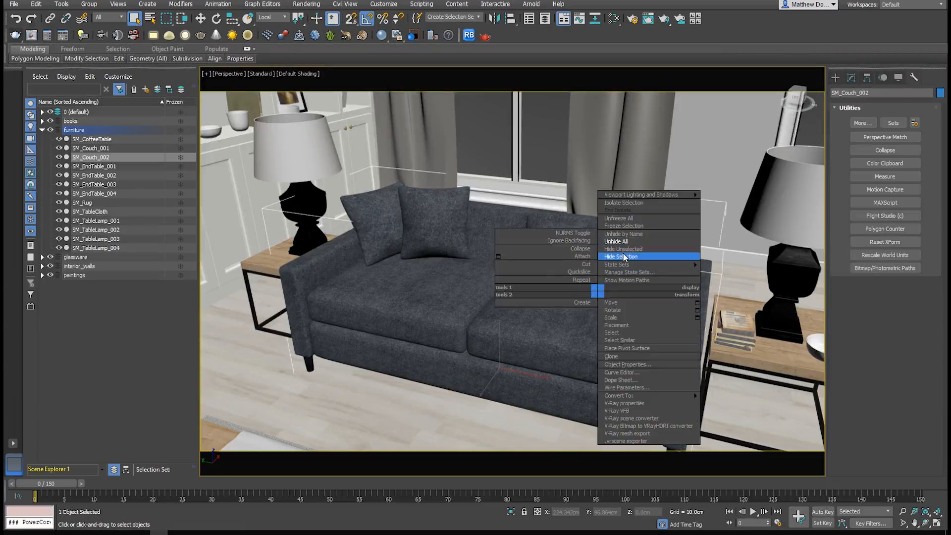
click(623, 249)
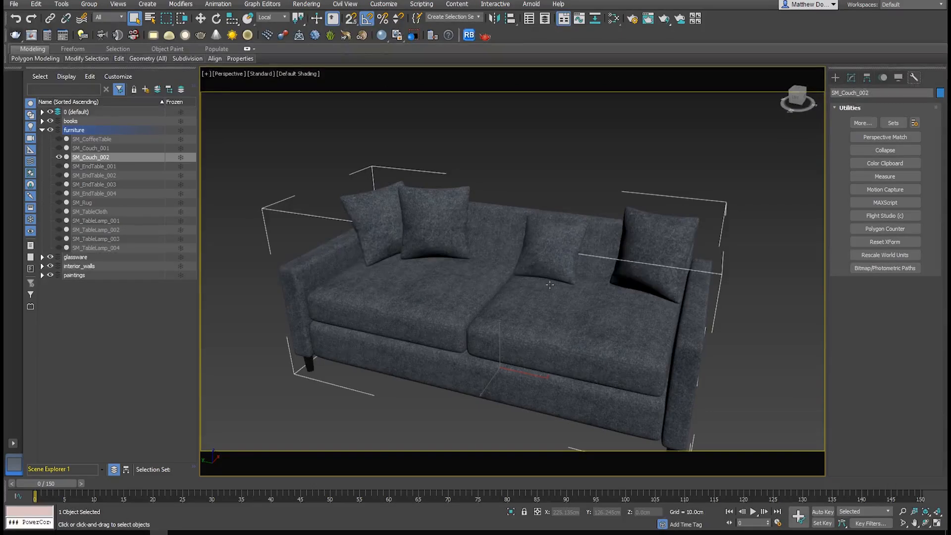
mouse_move(289, 79)
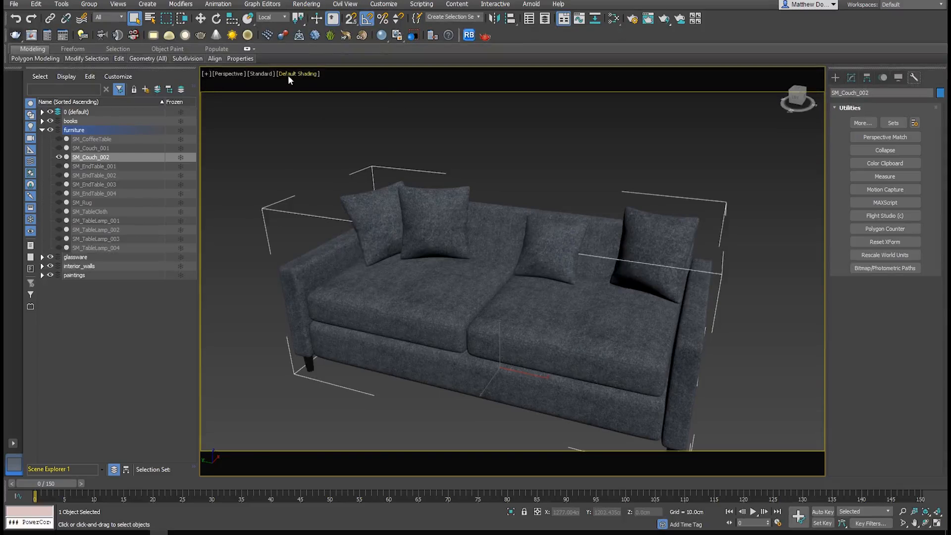
click(297, 73)
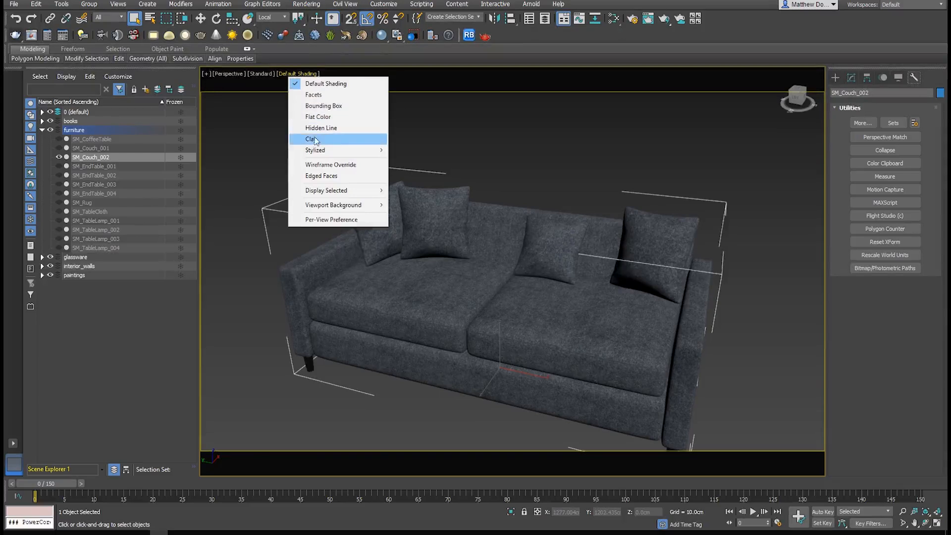
- Switch the viewport to wireframe and clone the couch as an independent Copy
click(313, 138)
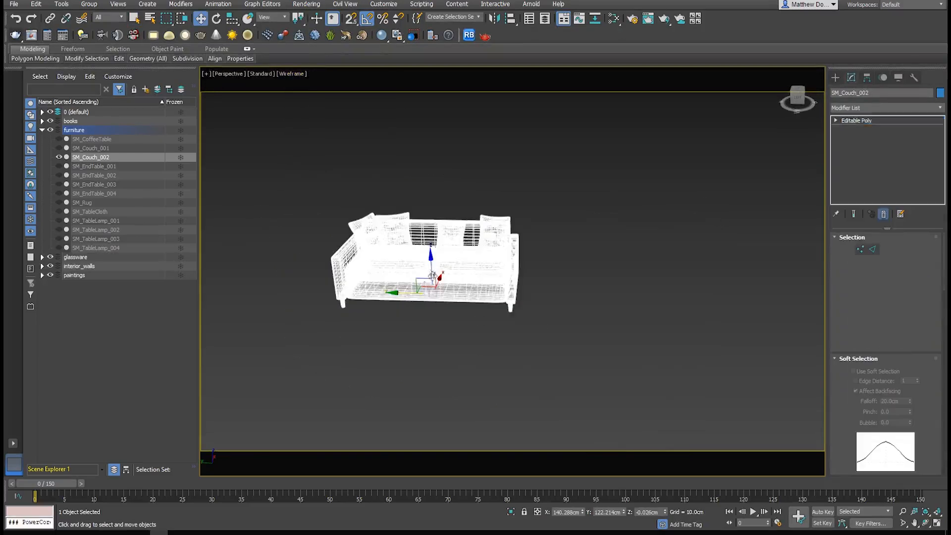
right_click(431, 276)
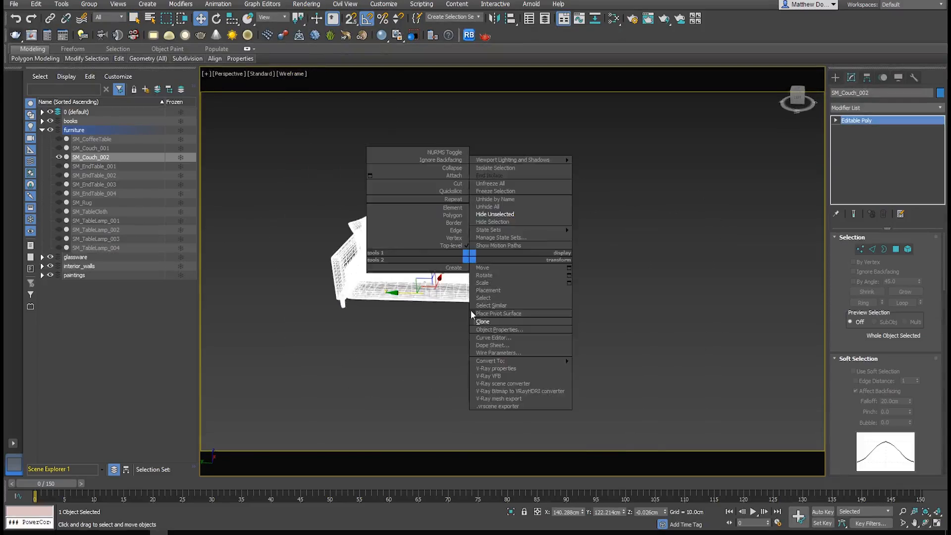
click(482, 320)
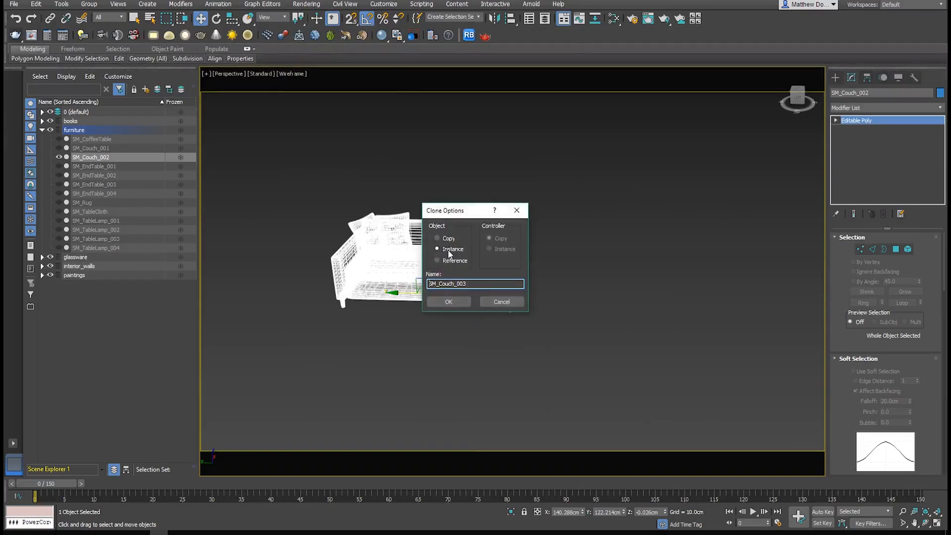
click(438, 238)
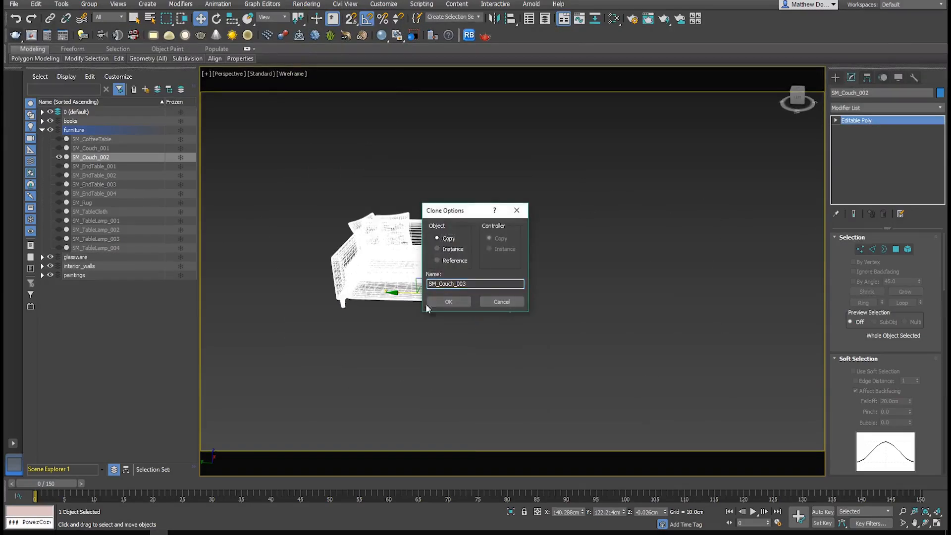
click(448, 302)
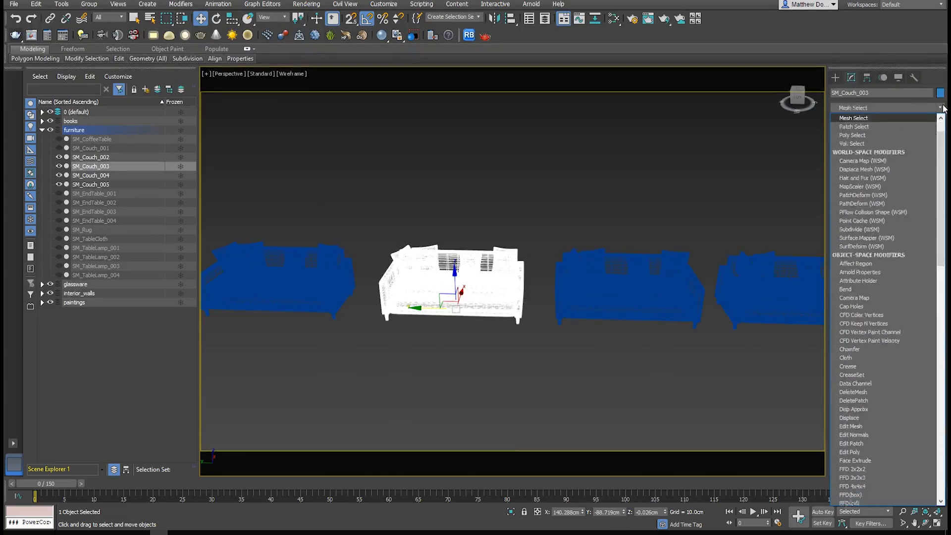
- Add a MultiRes modifier to SM_Couch_003 and set Vert Percent to 50
click(853, 117)
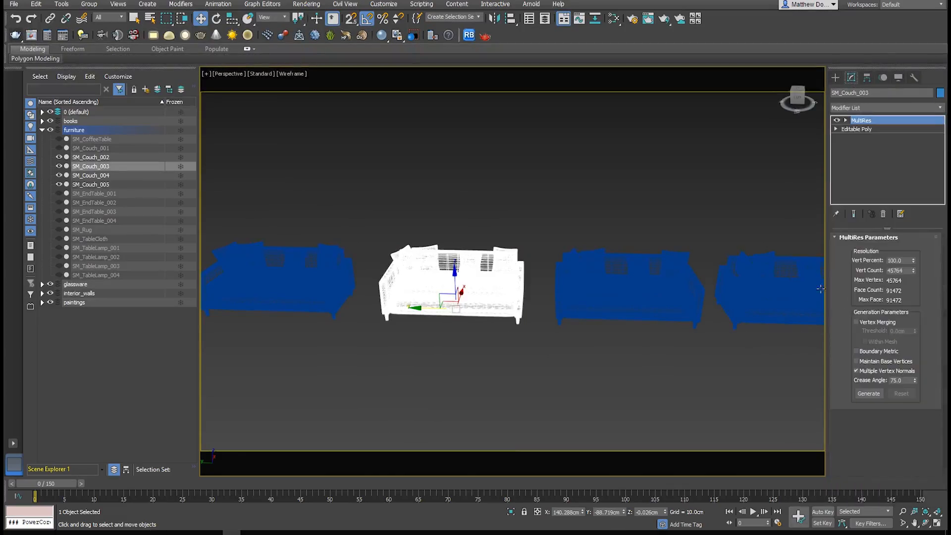
triple_click(895, 260)
text(50)
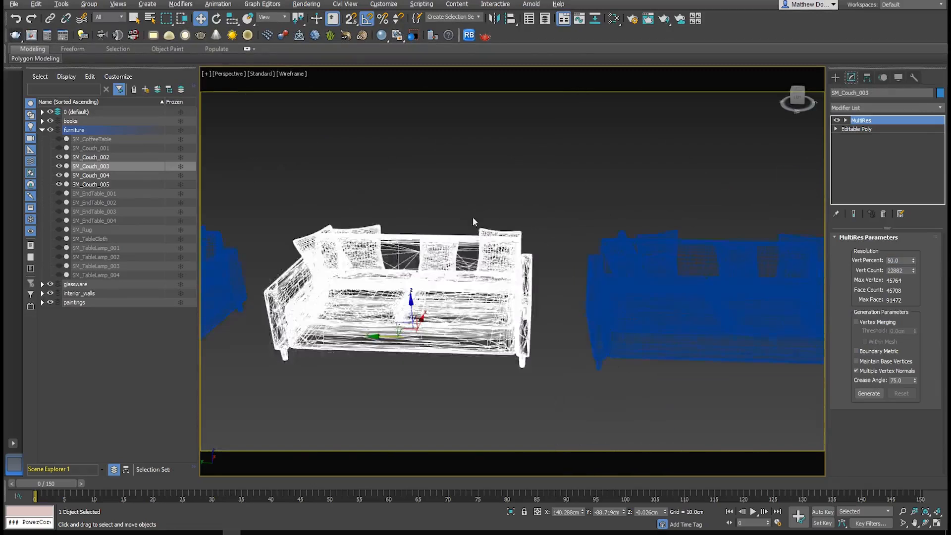
click(292, 73)
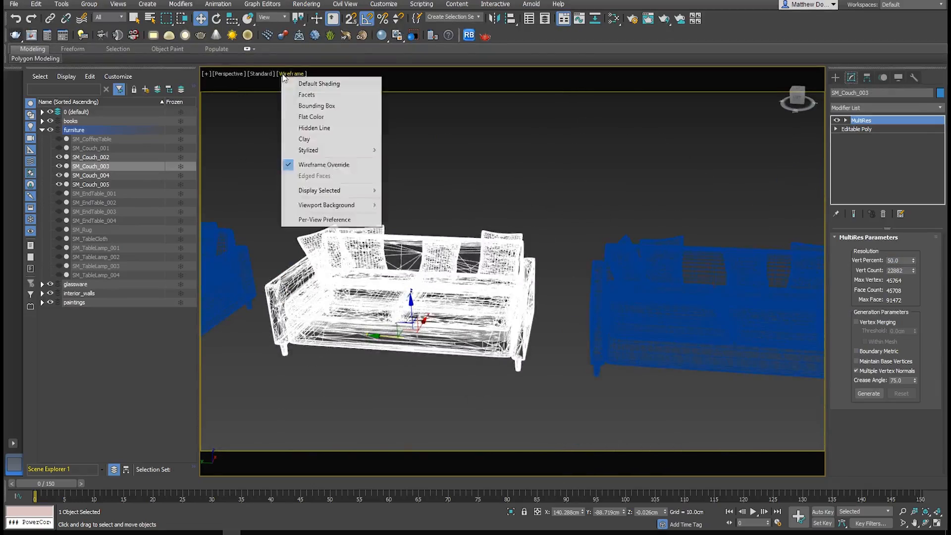
click(318, 83)
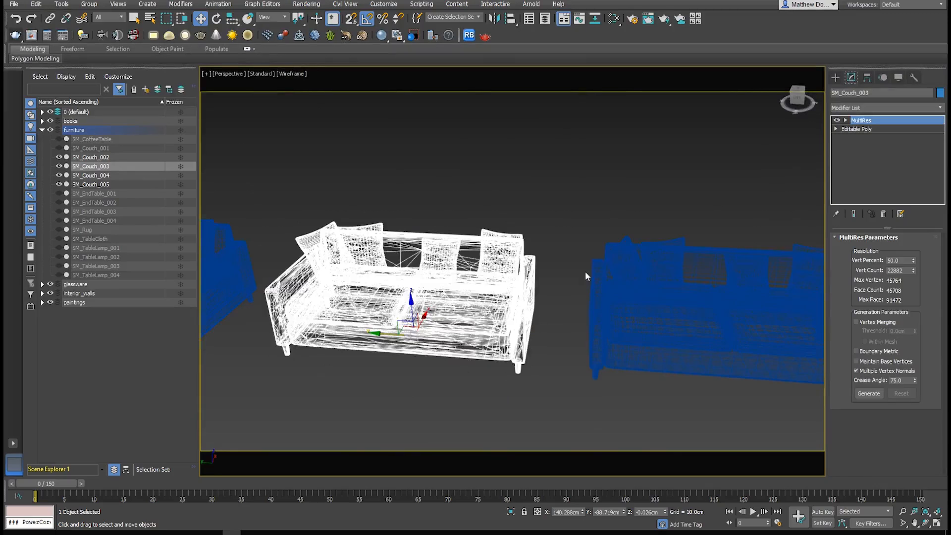
mouse_move(719, 262)
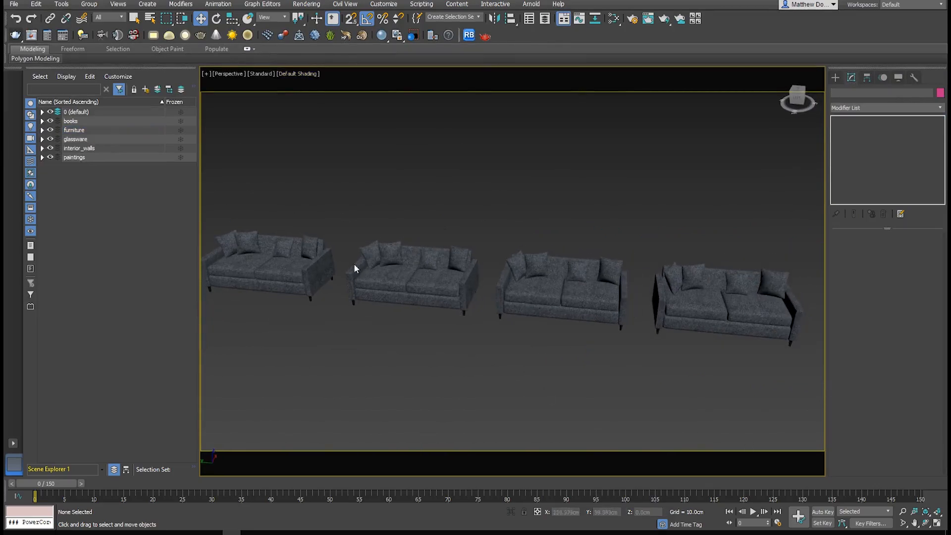
click(298, 74)
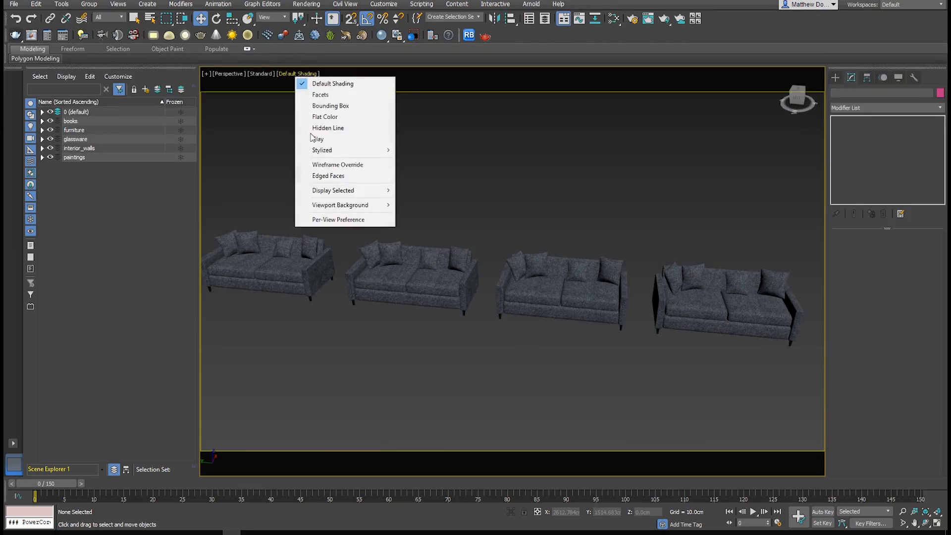
click(328, 175)
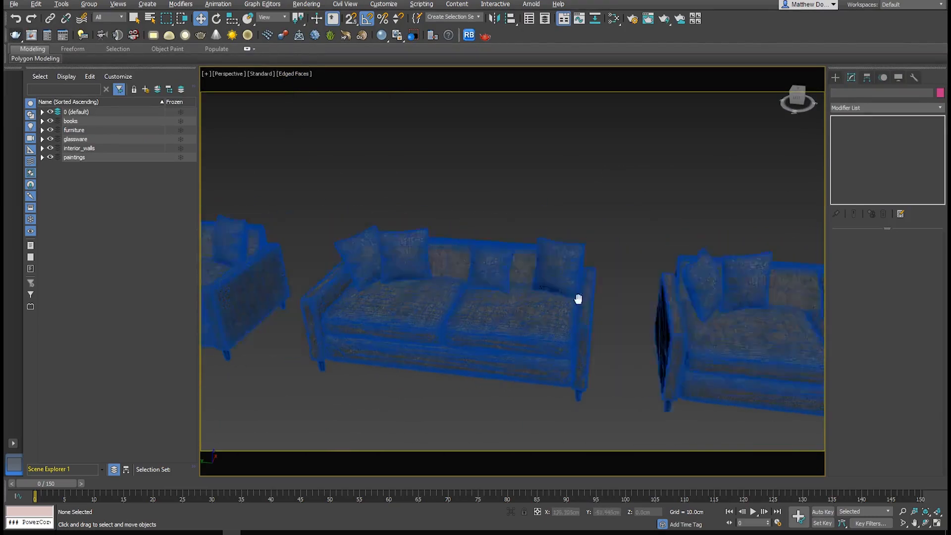
click(294, 74)
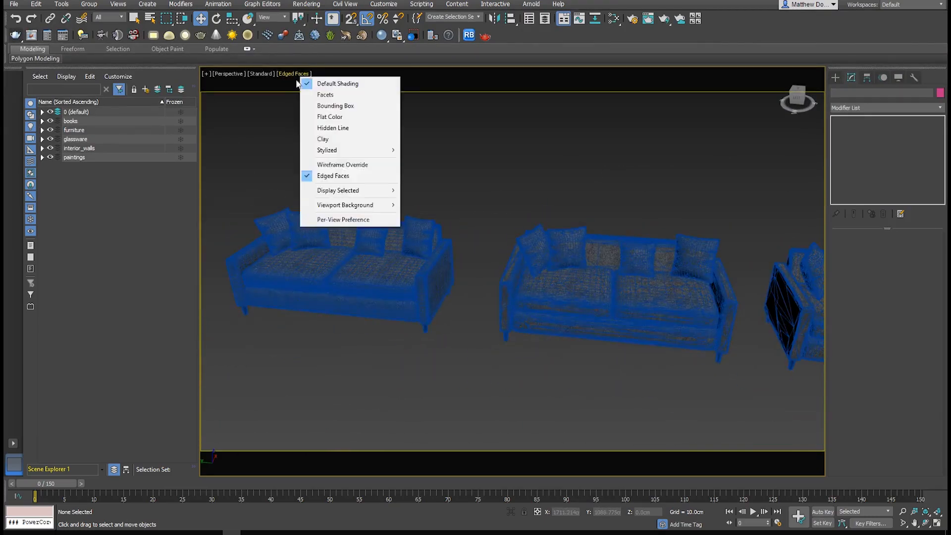
click(337, 83)
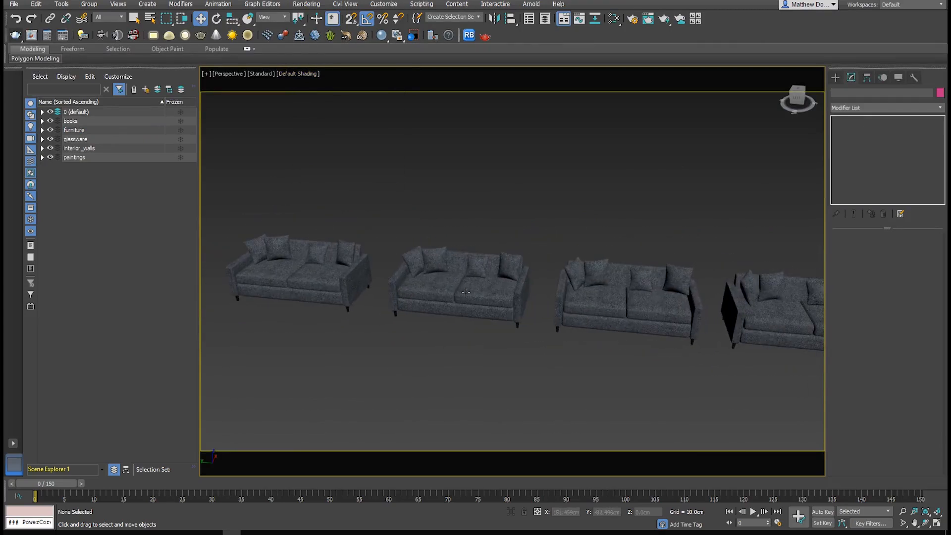
click(465, 292)
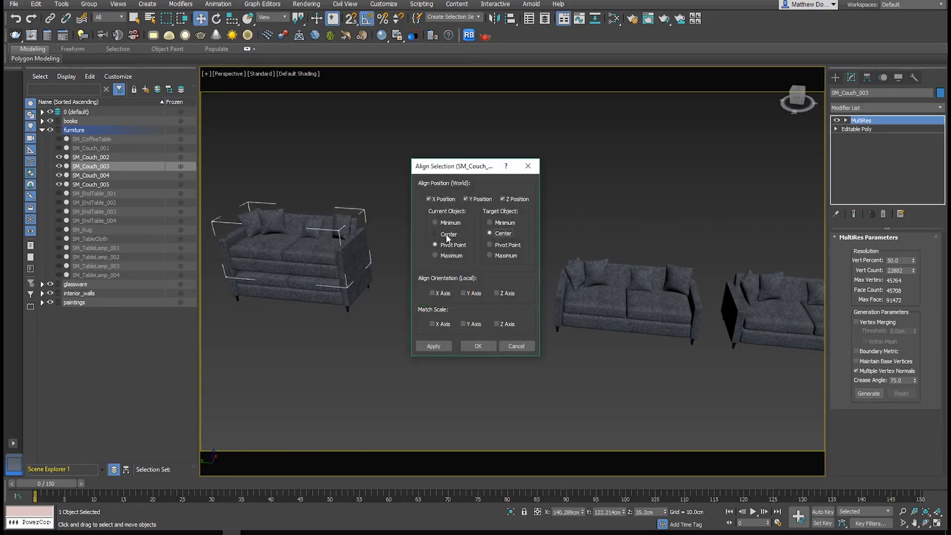
- Align SM_Couch_003 onto the original couch, then select SM_Couch_005
click(478, 346)
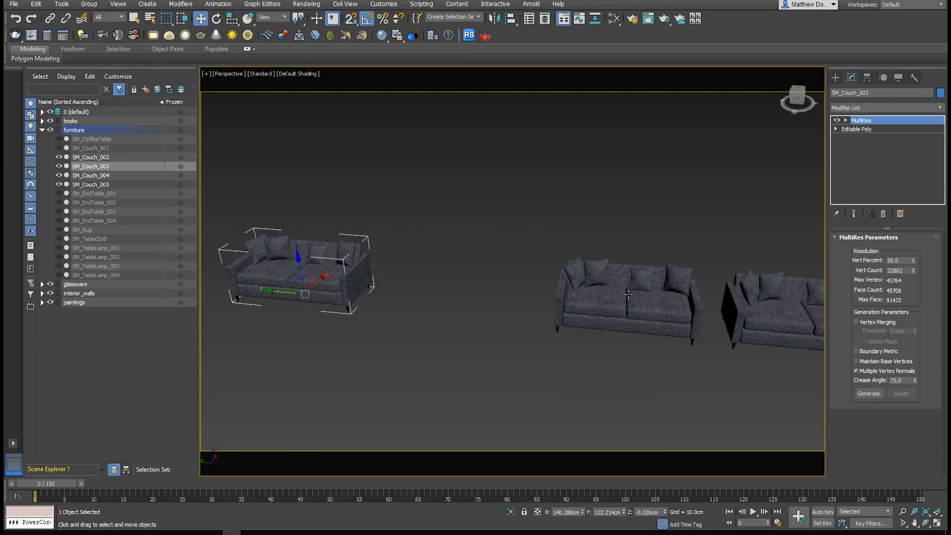
click(91, 184)
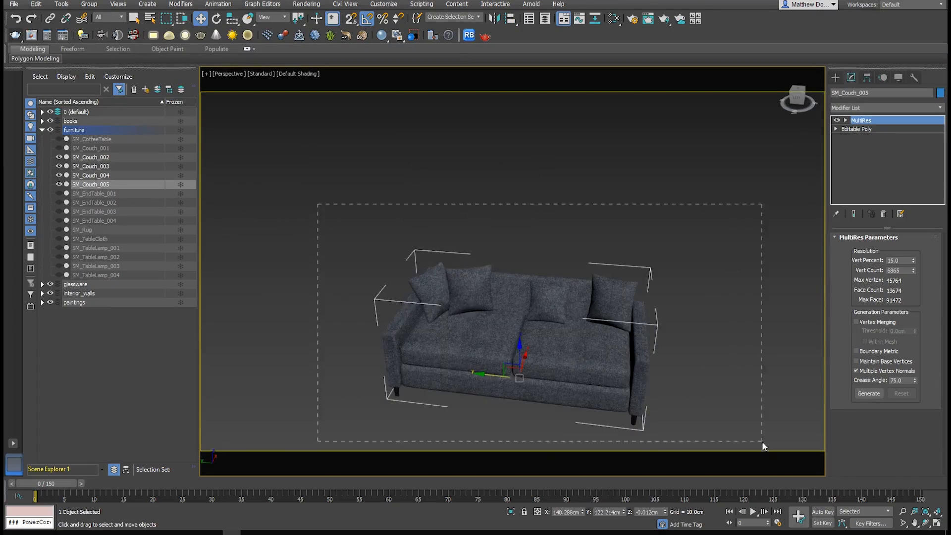
- Group SM_Couch_002 through SM_Couch_005 under the name CouchLODs
click(89, 4)
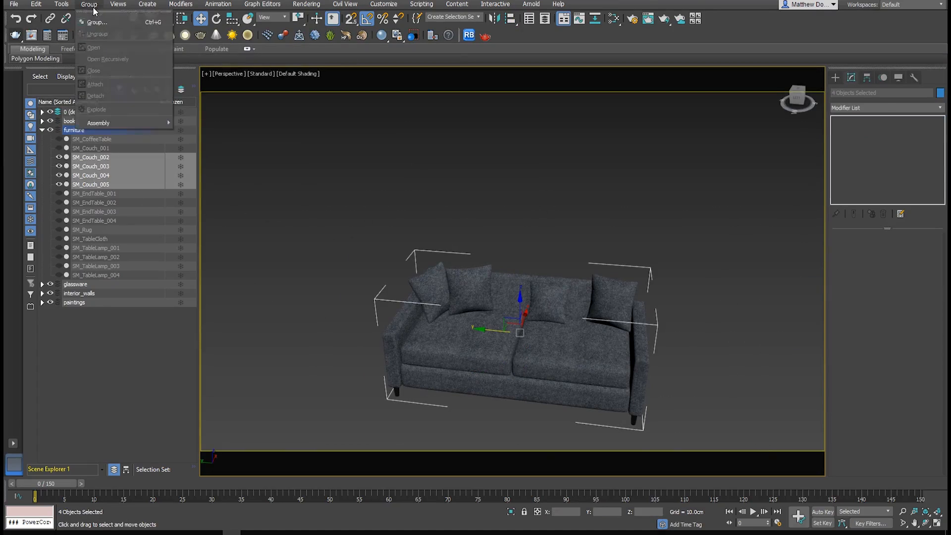
click(95, 23)
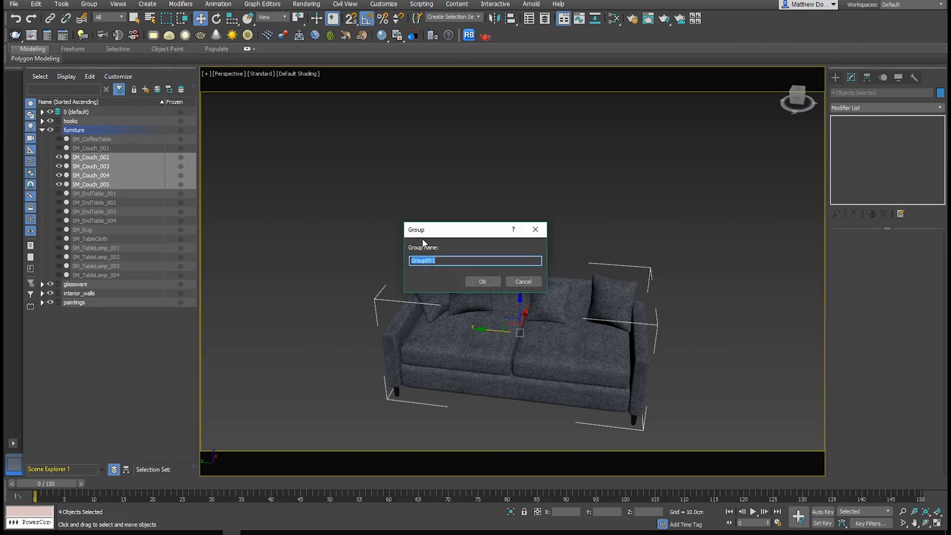
text(CouchLO)
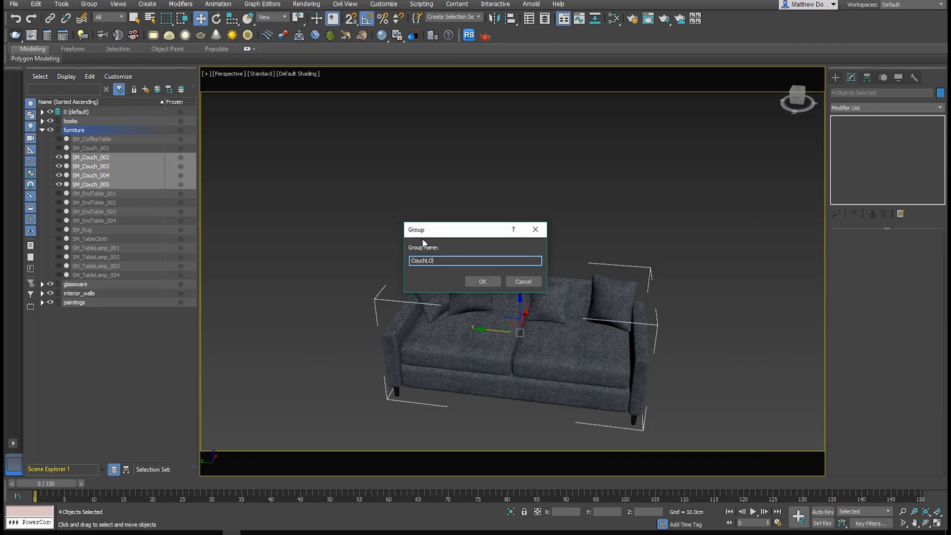
click(482, 281)
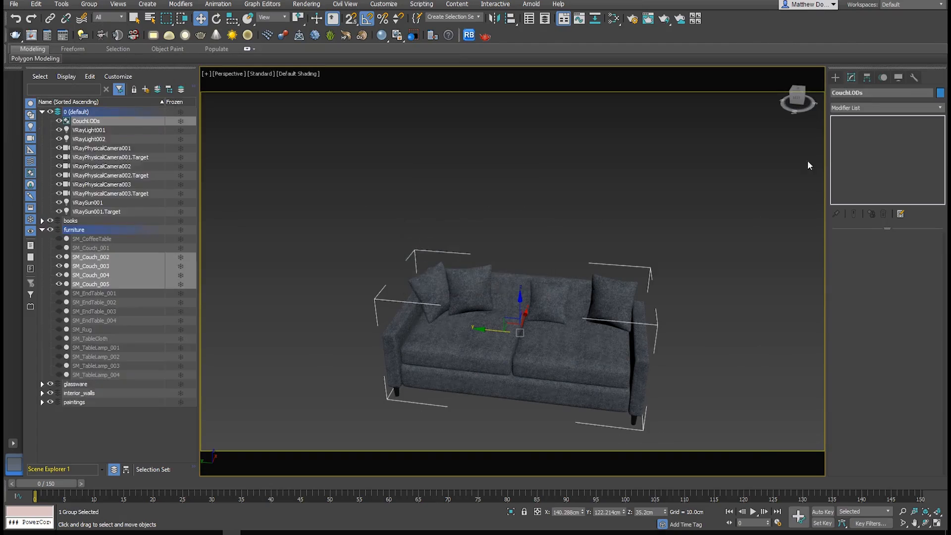
- Create a Level of Detail set from CouchLODs with thresholds 100, 70.7, 50, 38.7
click(914, 77)
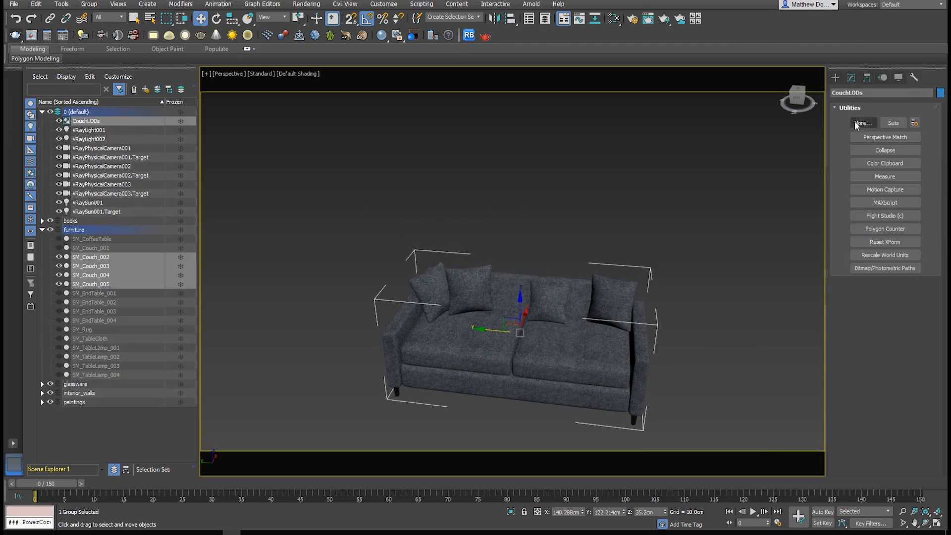
click(861, 122)
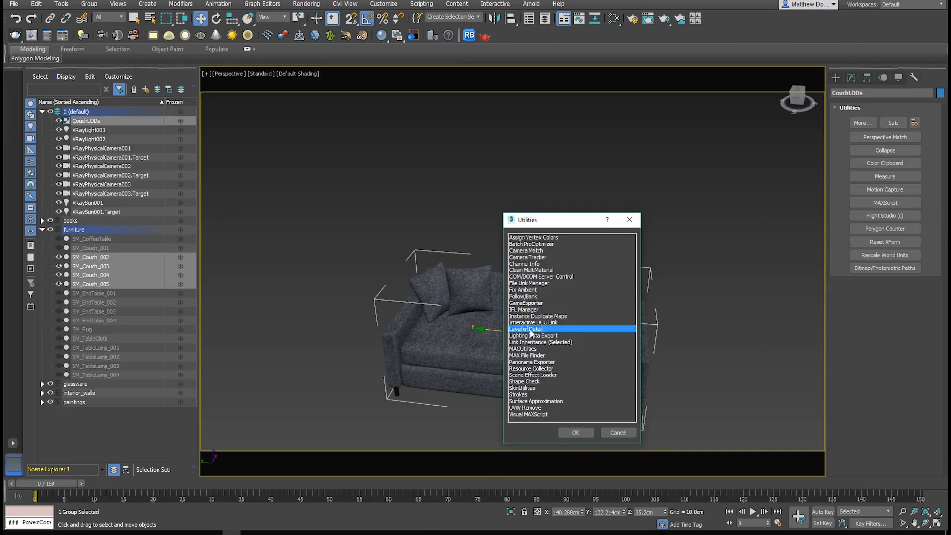
click(575, 432)
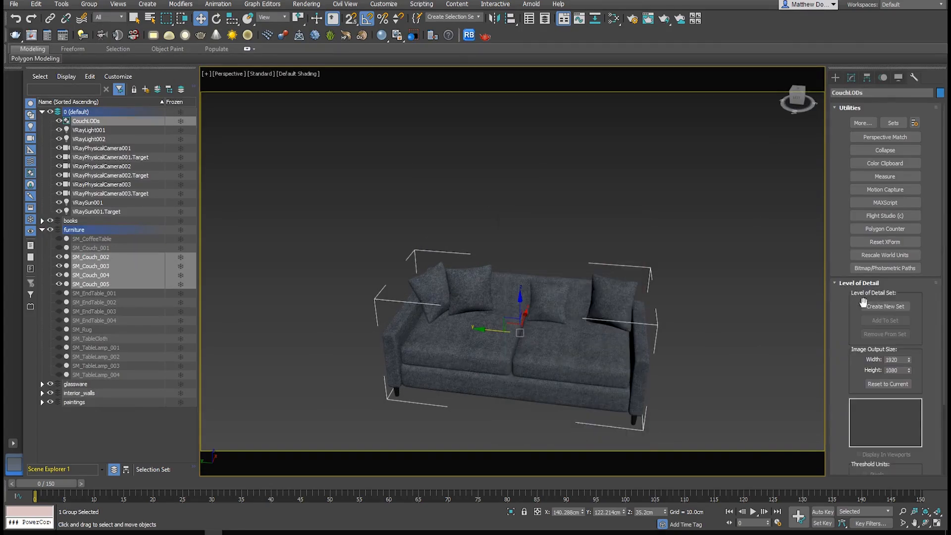
click(884, 305)
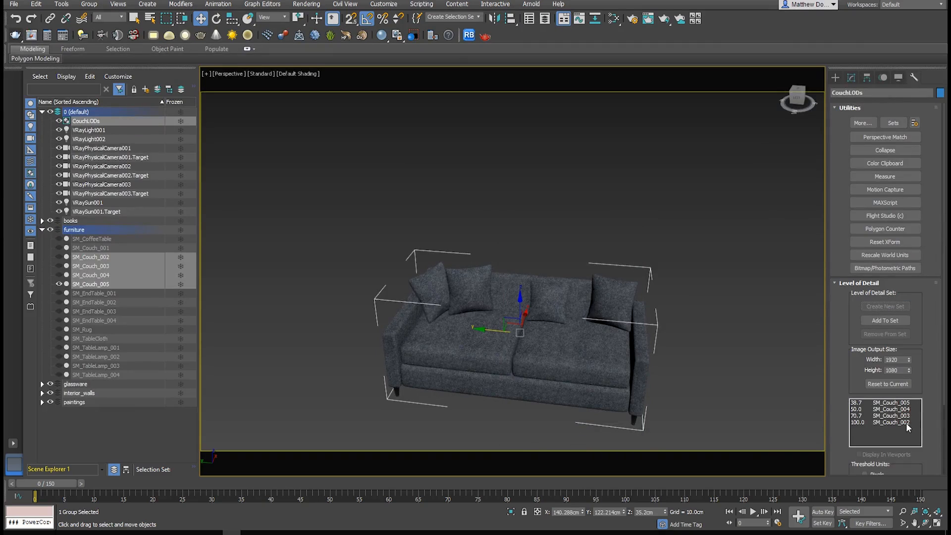
click(891, 402)
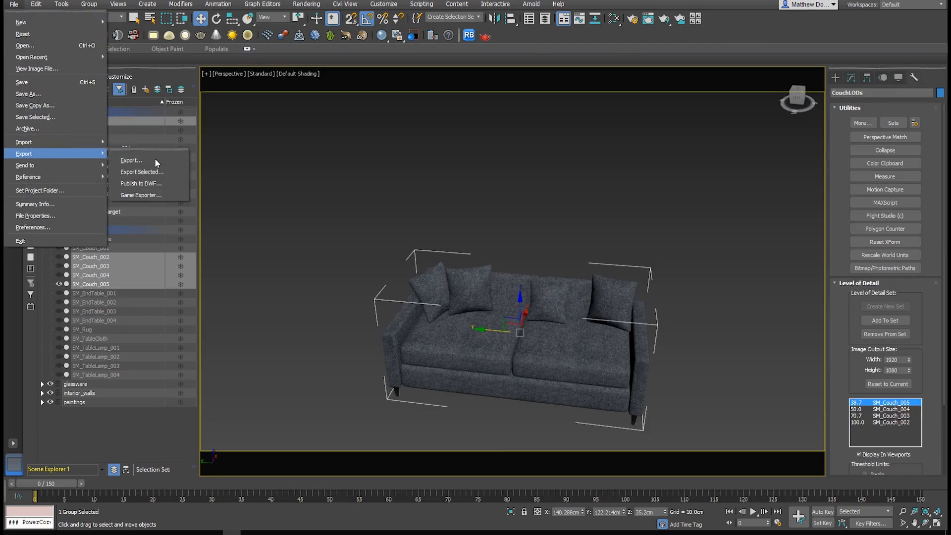
- Export the couch and its LOD set to an FBX file
click(130, 160)
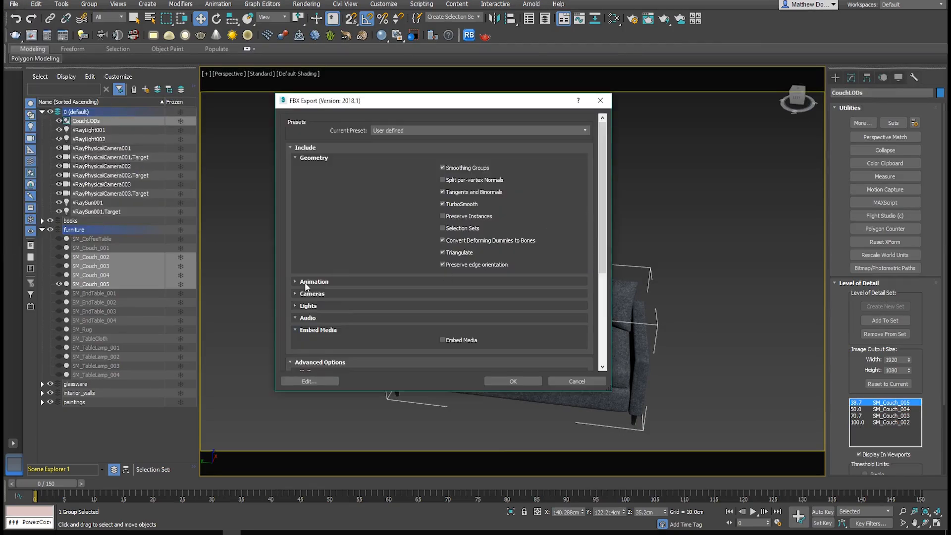
click(296, 280)
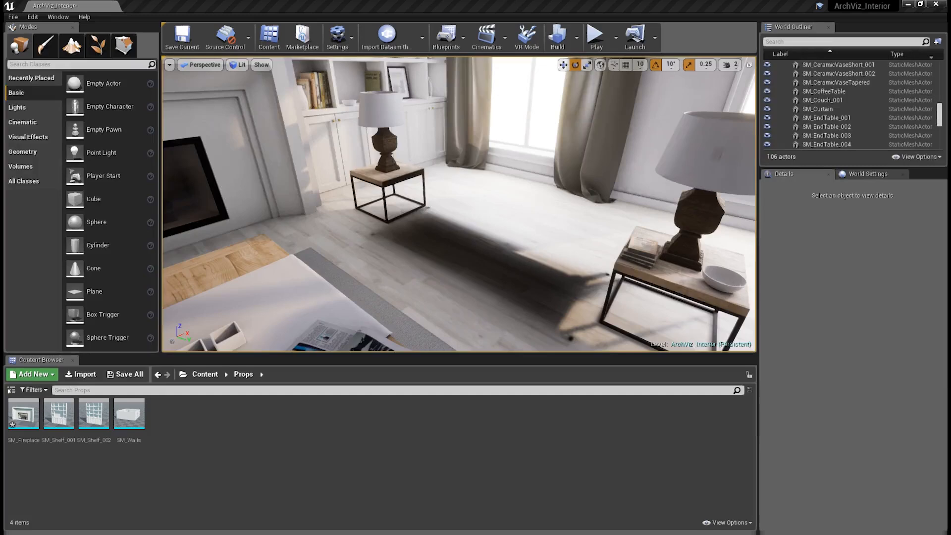
mouse_move(79, 374)
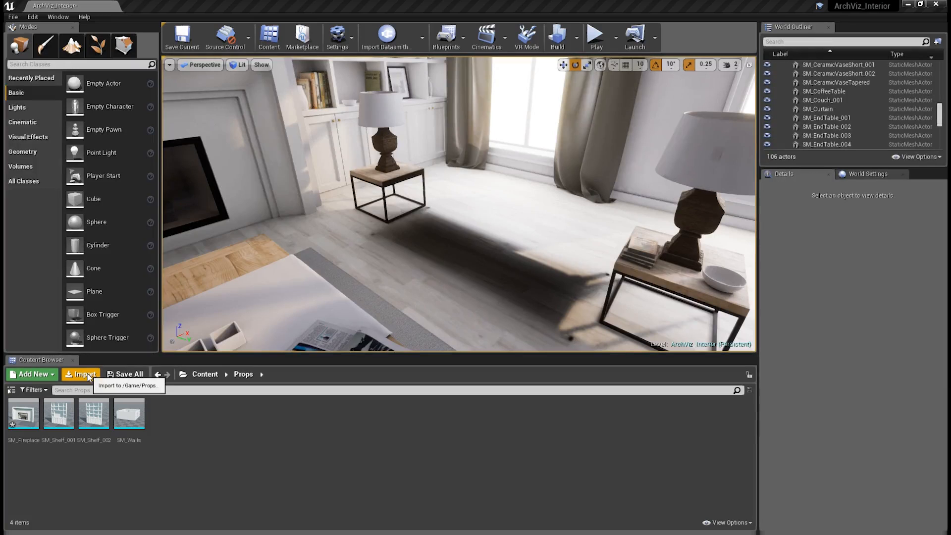
- Import SM_Couch.FBX into the Props folder
click(81, 374)
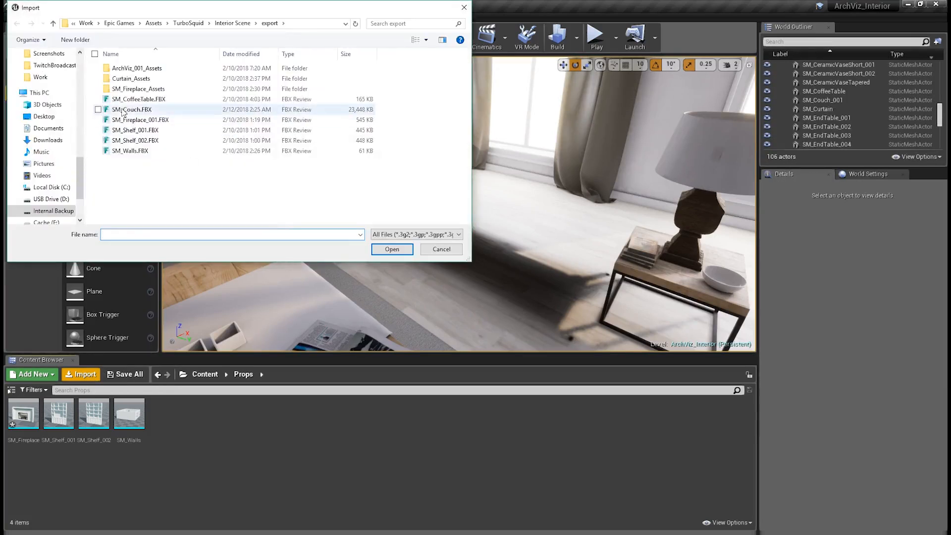
click(392, 249)
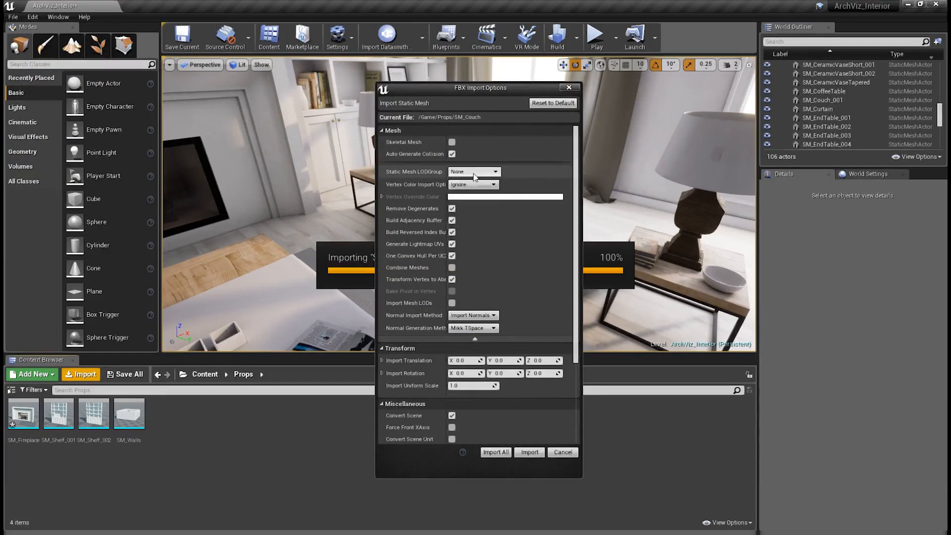
- Set Static Mesh LODGroup to LargeProp, enable Import Mesh LODs, and import
click(494, 172)
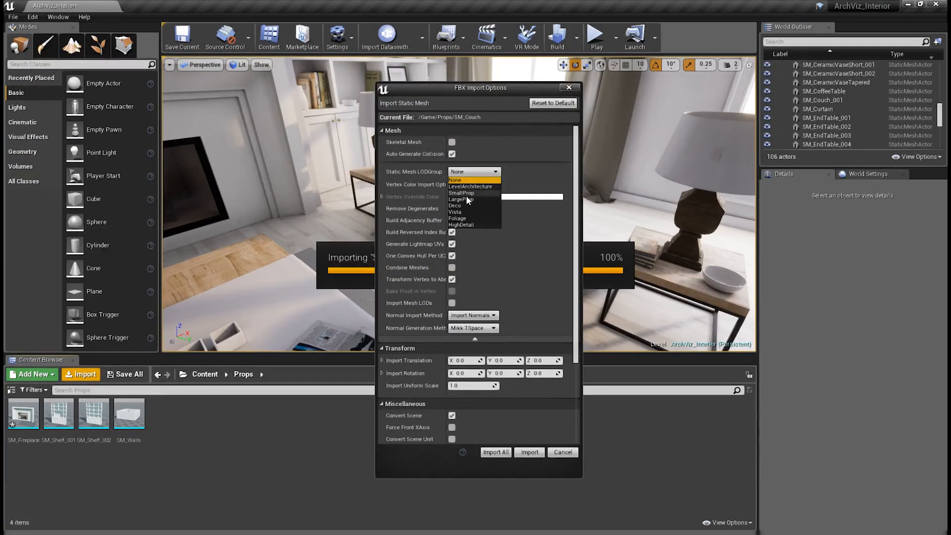
click(462, 199)
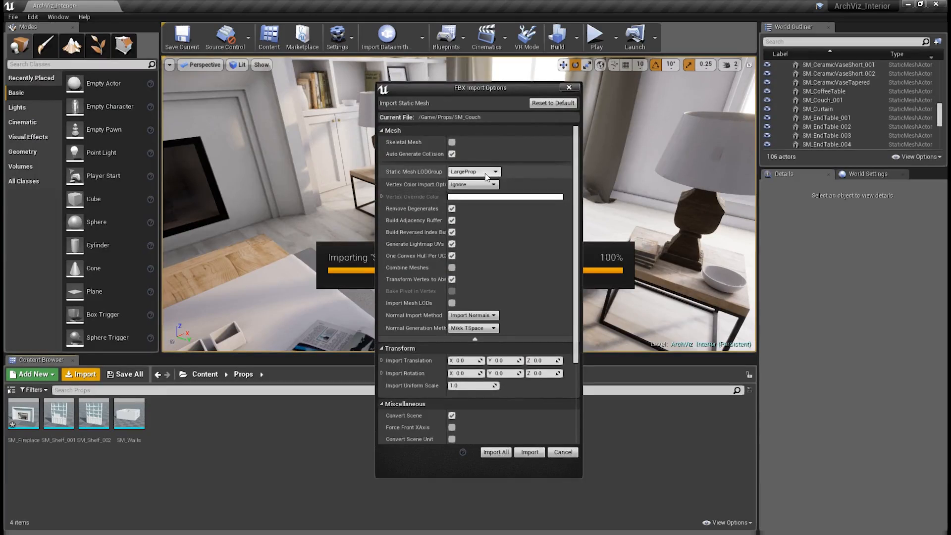
mouse_move(513, 248)
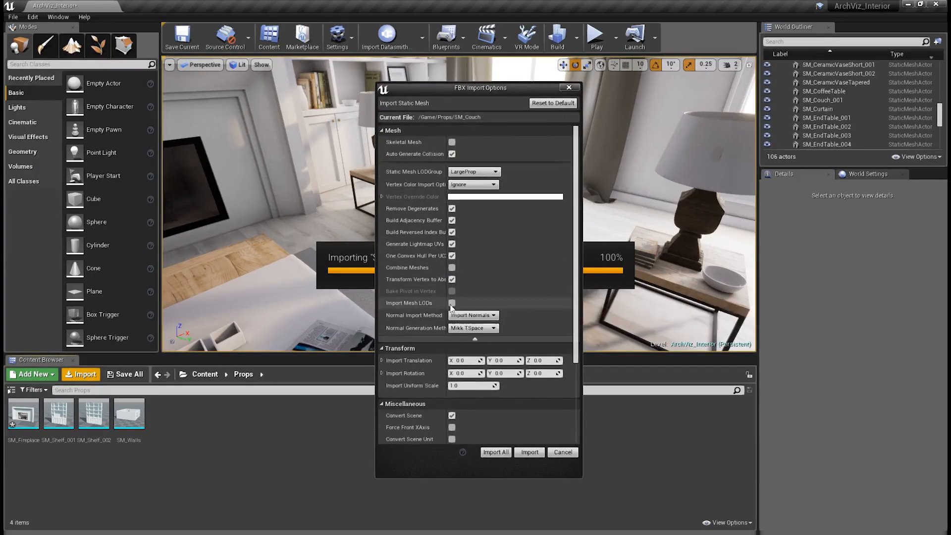
scroll(down, 3)
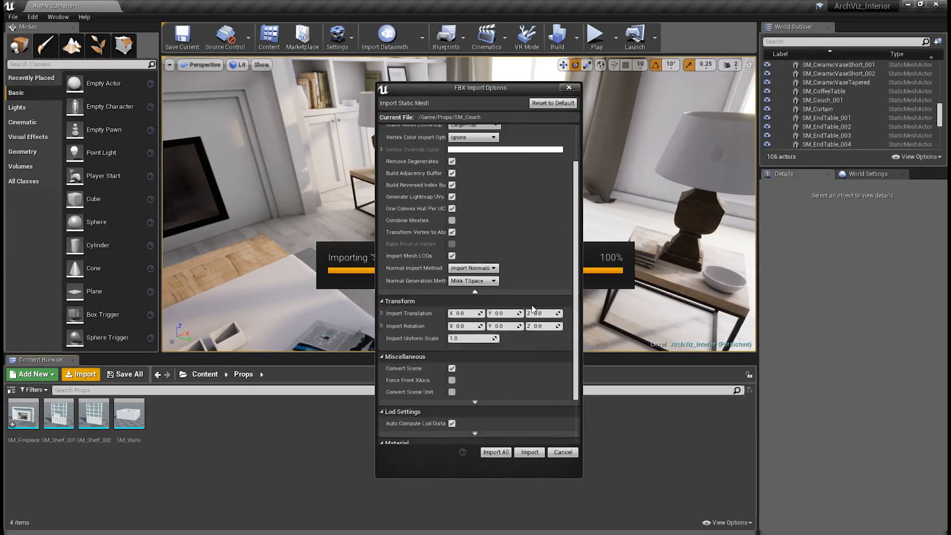
scroll(down, 3)
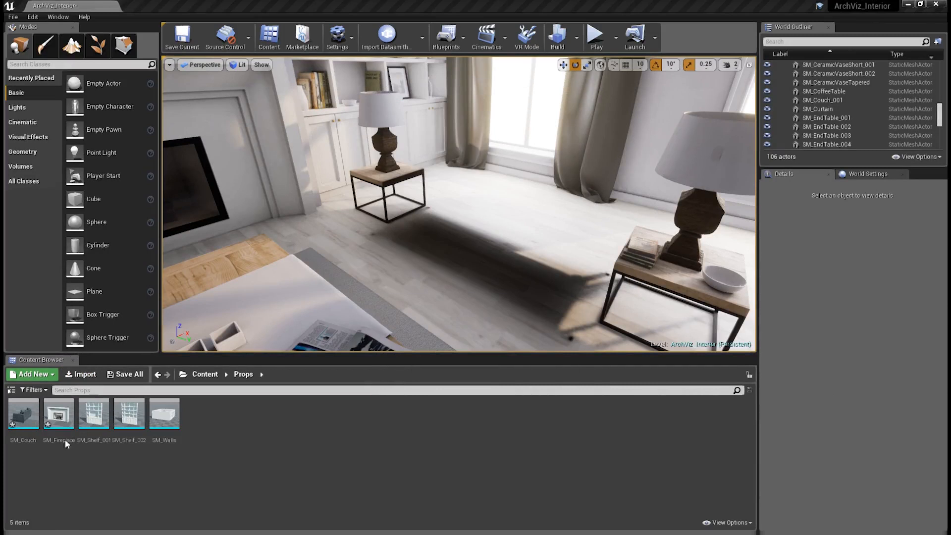
- Open SM_Couch in the Static Mesh Editor and zoom to watch LODs switch
double_click(22, 414)
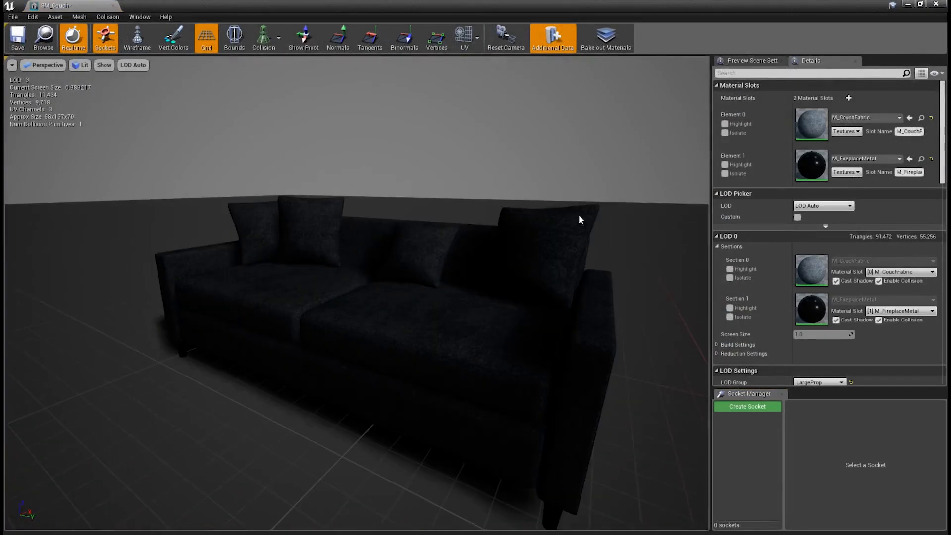
mouse_move(819, 71)
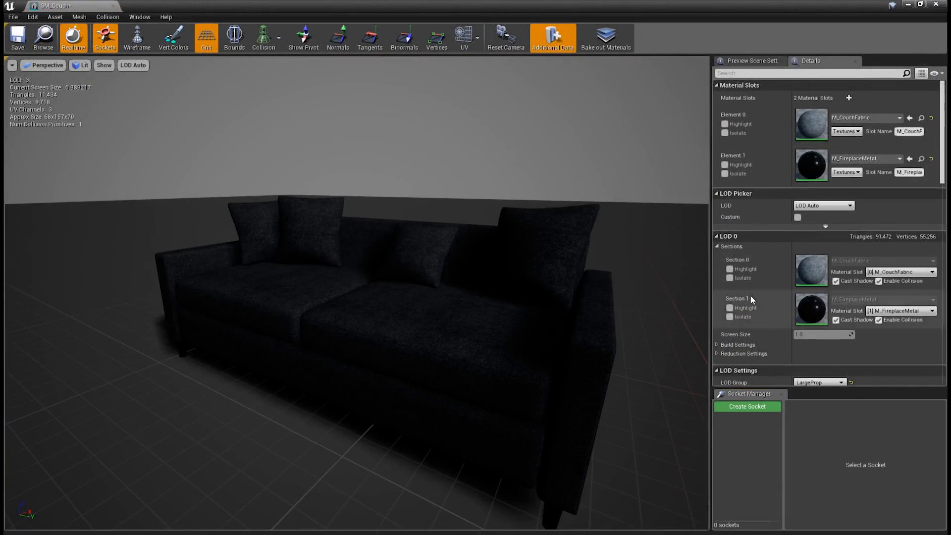
mouse_move(736, 205)
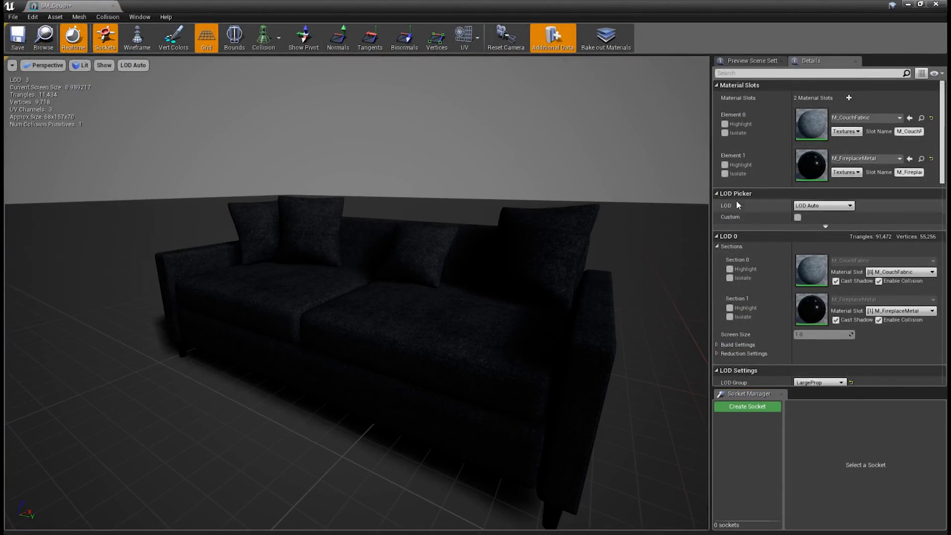
mouse_move(756, 214)
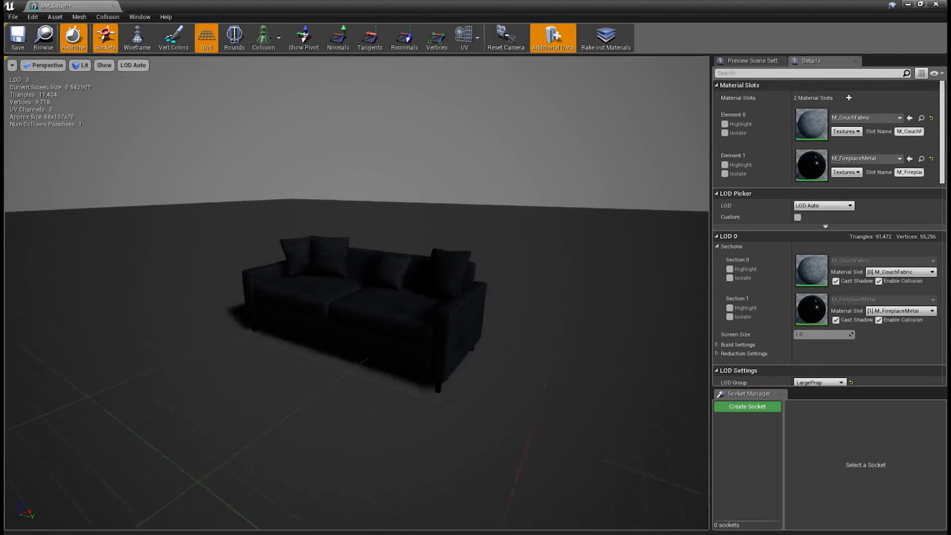
scroll(down, 3)
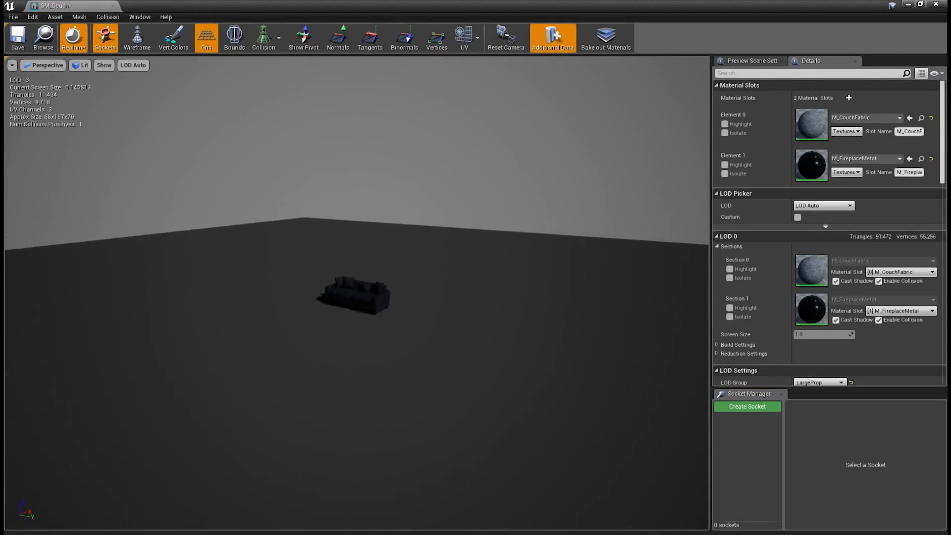
scroll(down, 3)
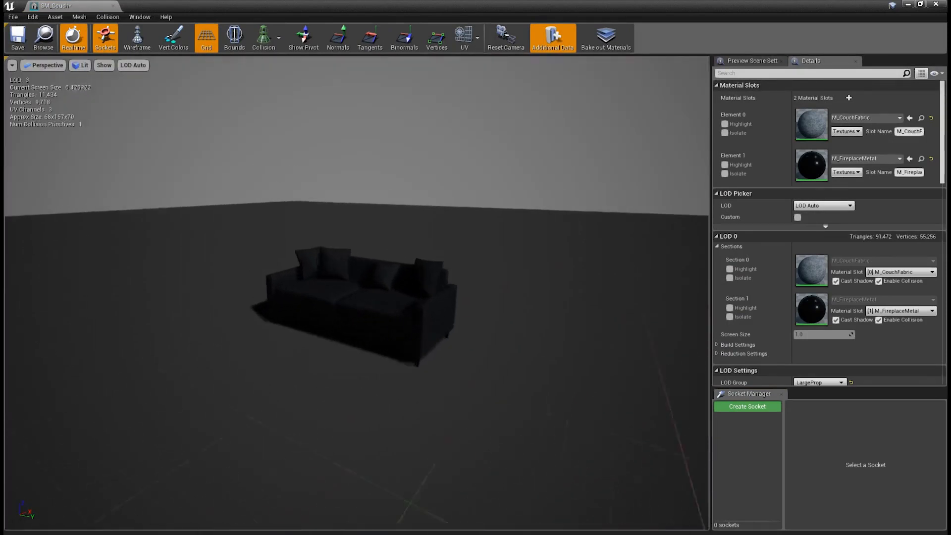
- Switch the couch to wireframe and preview LOD 1, then LOD 3 (11,434 triangles)
click(137, 37)
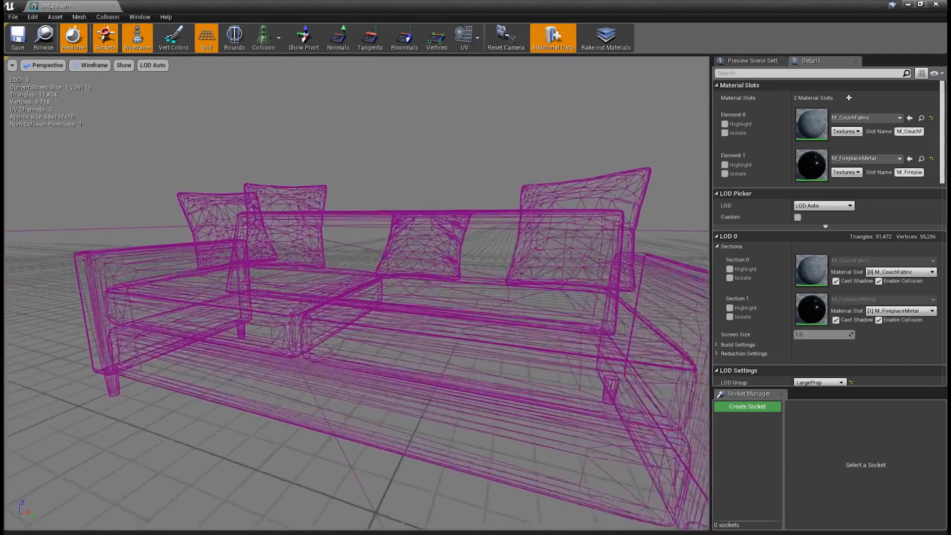
scroll(down, 3)
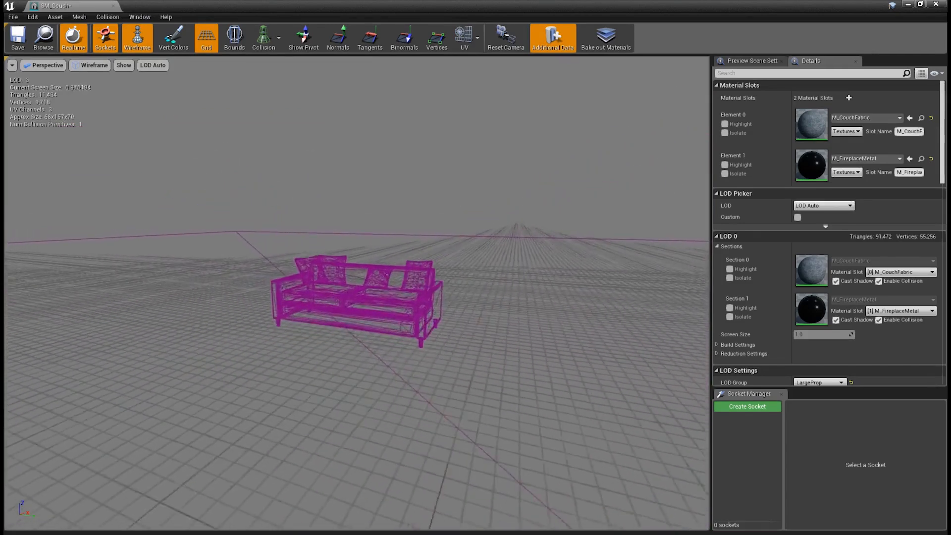
click(823, 205)
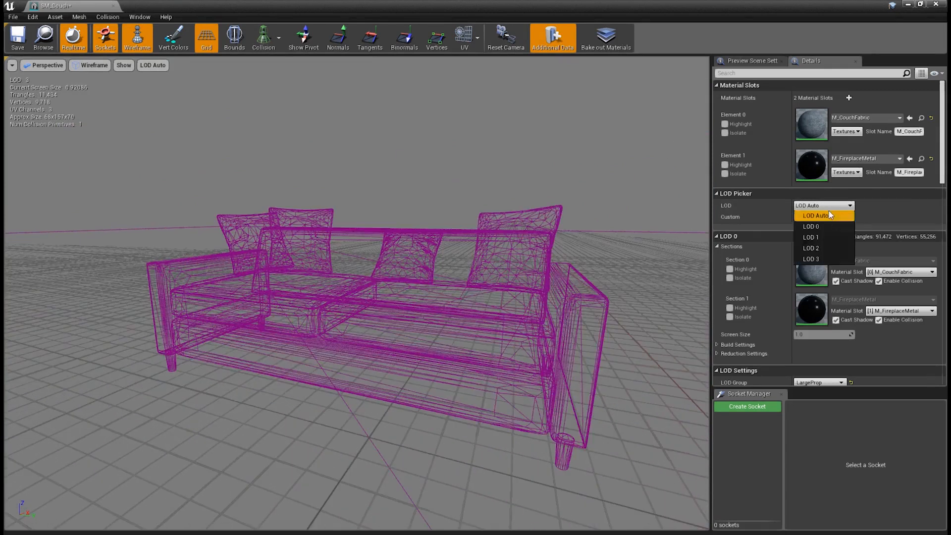
click(810, 226)
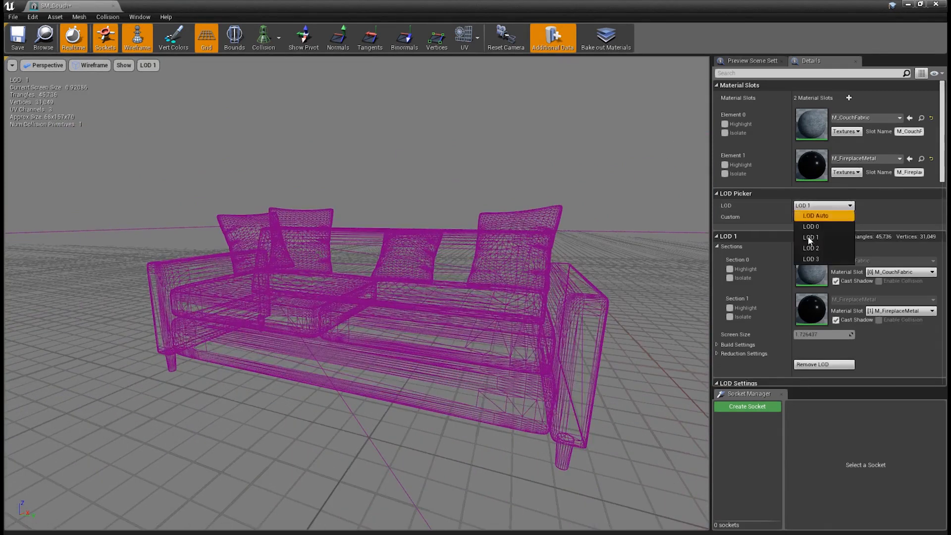
click(810, 259)
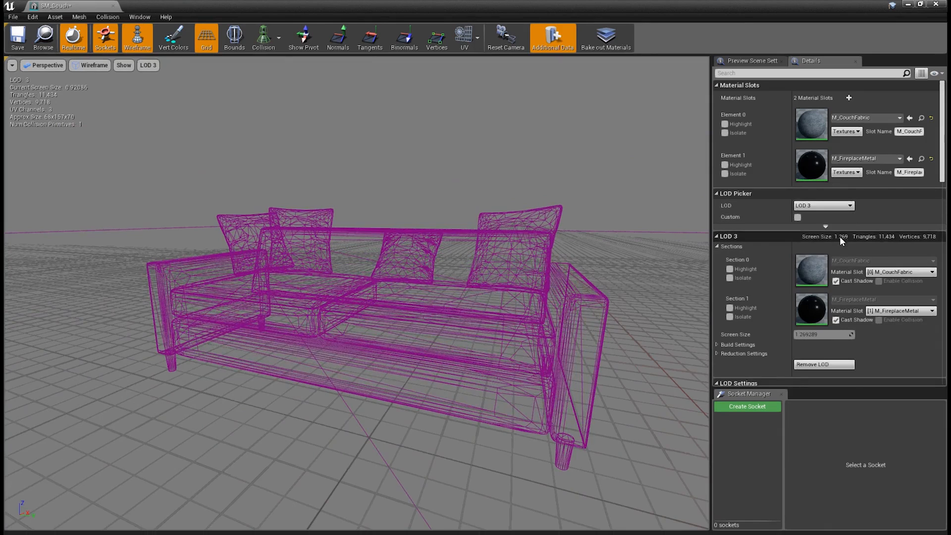
mouse_move(732, 277)
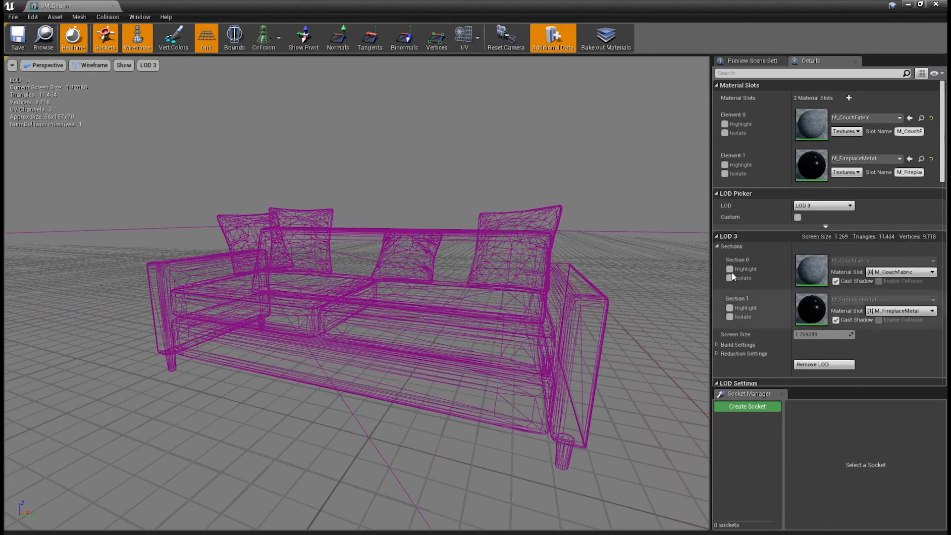
mouse_move(750, 286)
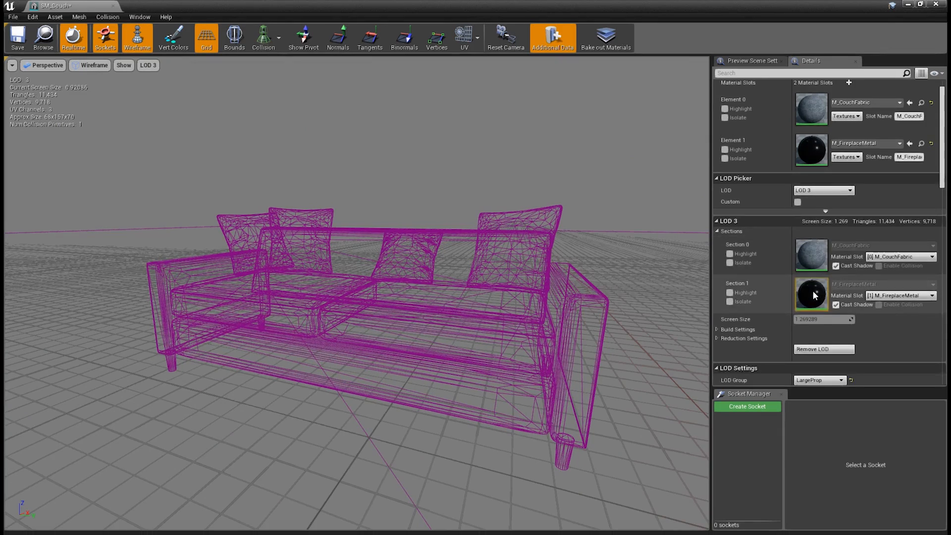
mouse_move(812, 289)
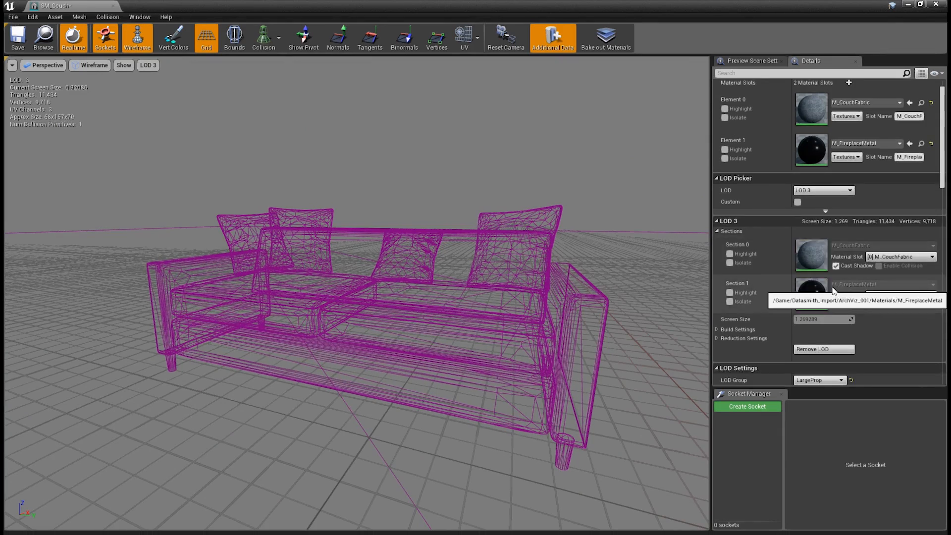
- Return the preview to LOD Auto and expand LOD 0's Build Settings
click(823, 190)
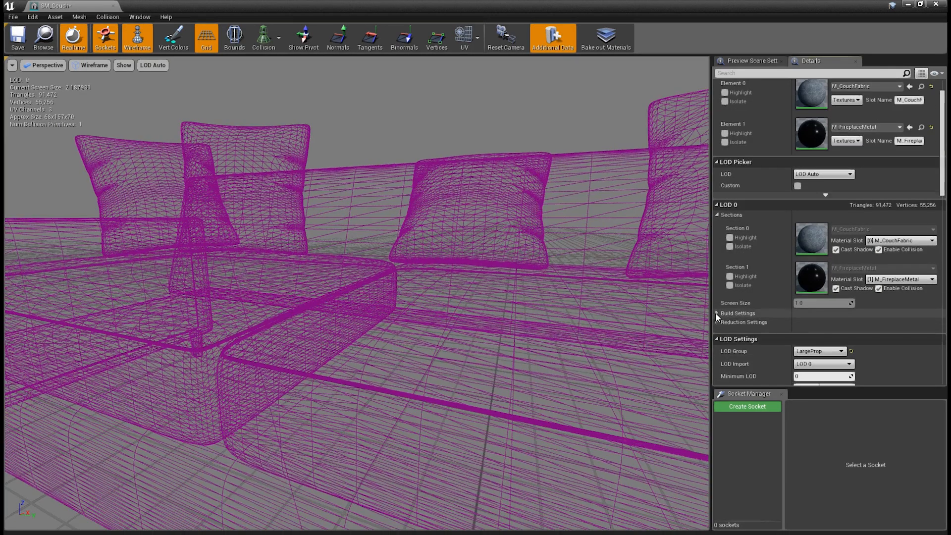
click(717, 313)
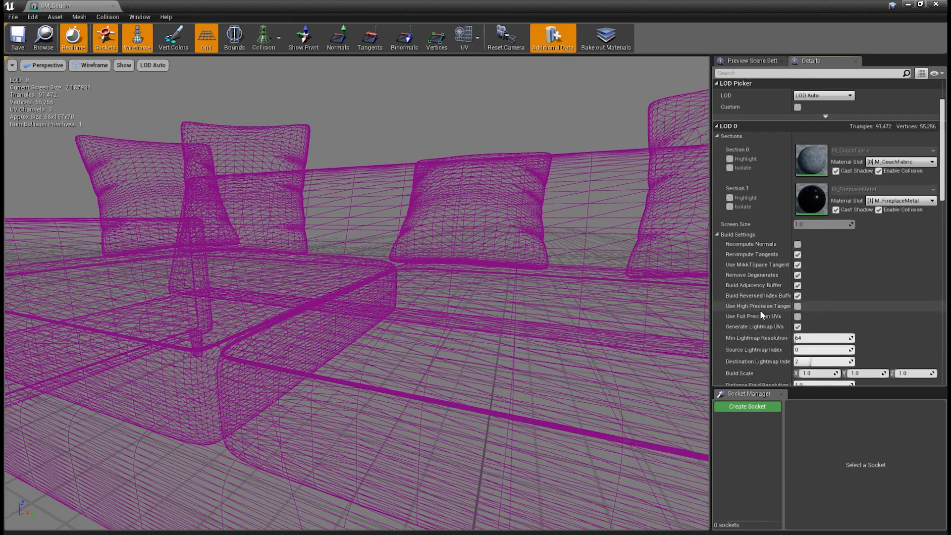
mouse_move(752, 297)
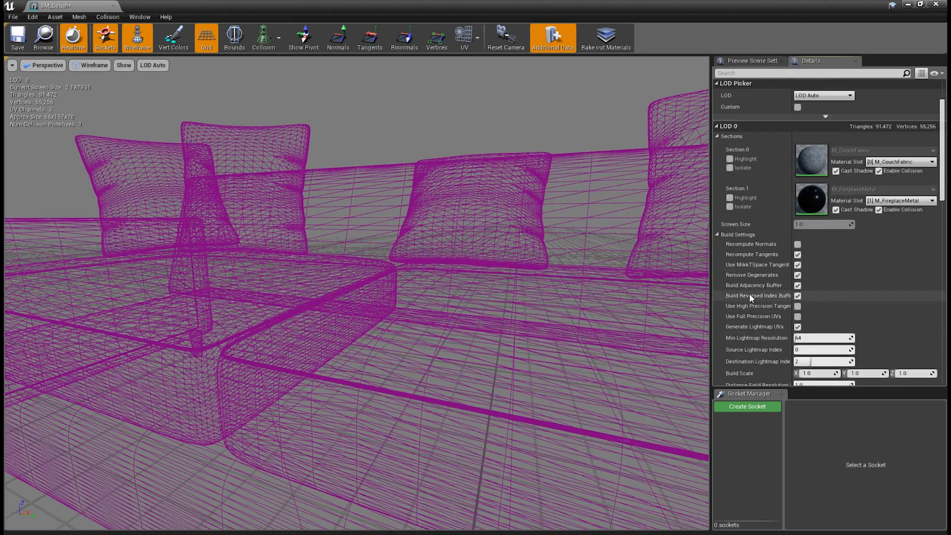
scroll(down, 3)
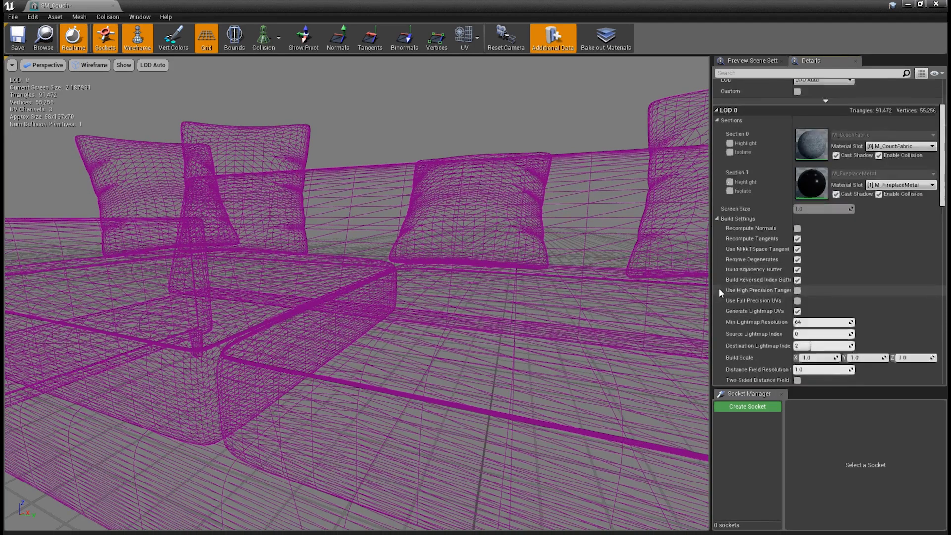
scroll(down, 3)
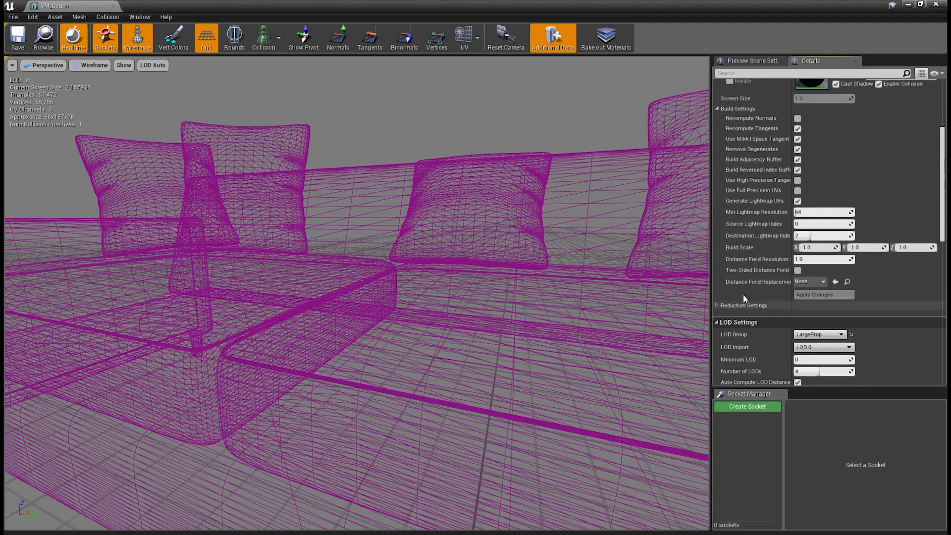
- Expand Reduction Settings, then inspect the LOD Group and LOD Import options, keeping LargeProp
click(716, 305)
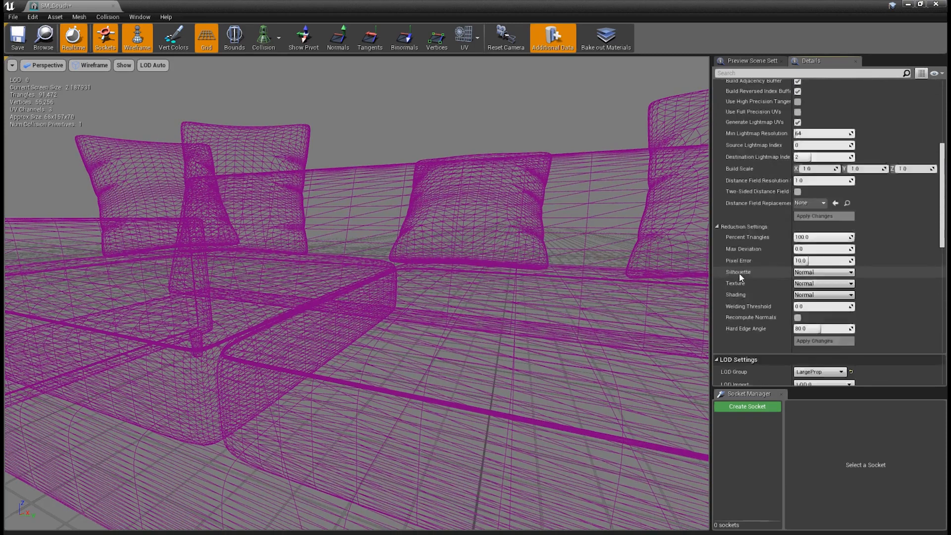
scroll(down, 3)
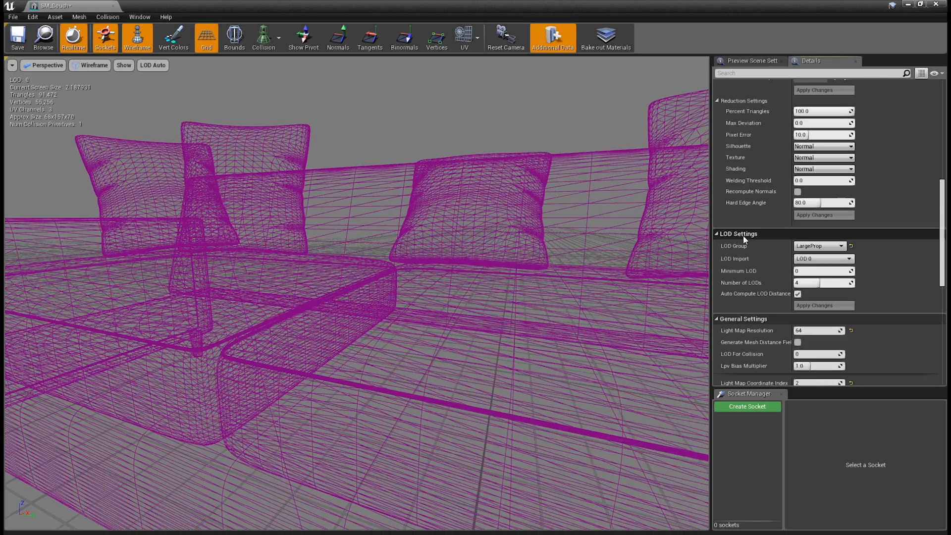
mouse_move(771, 248)
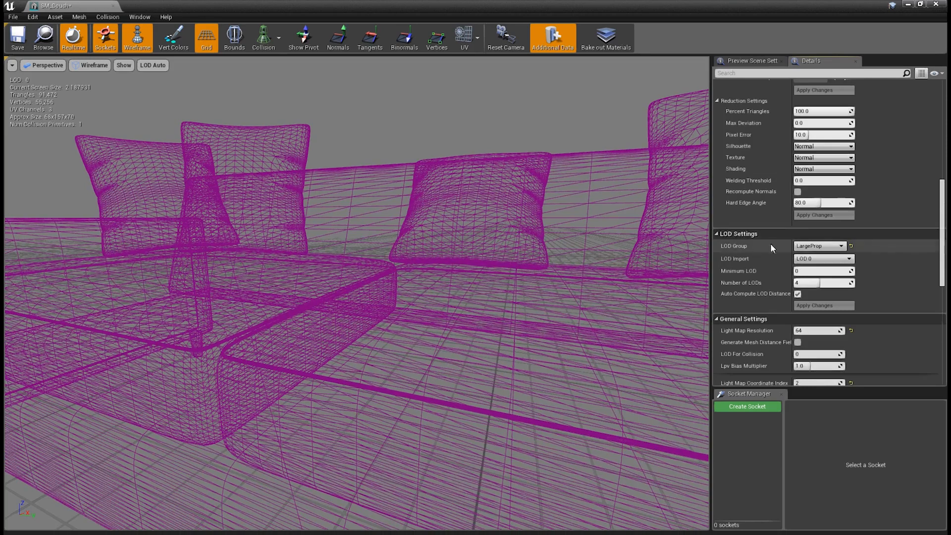
click(841, 246)
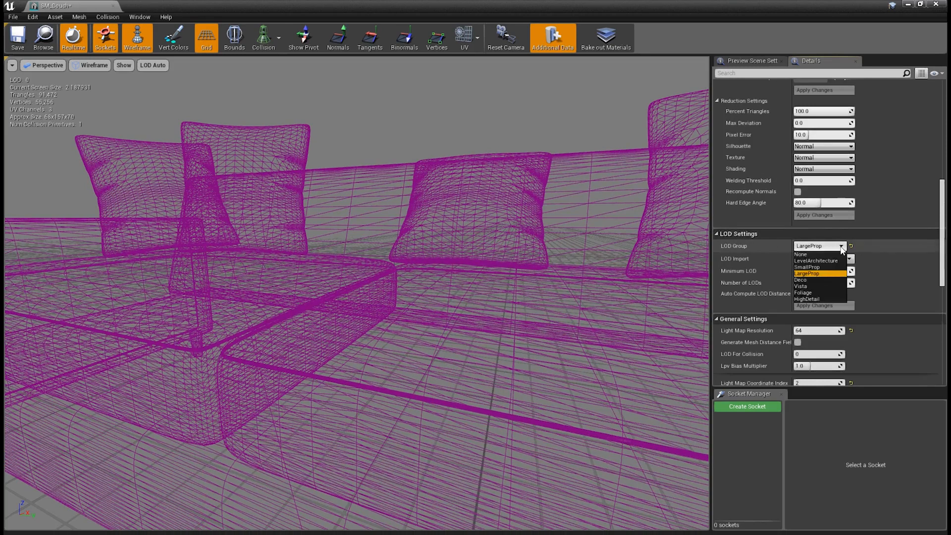
click(807, 273)
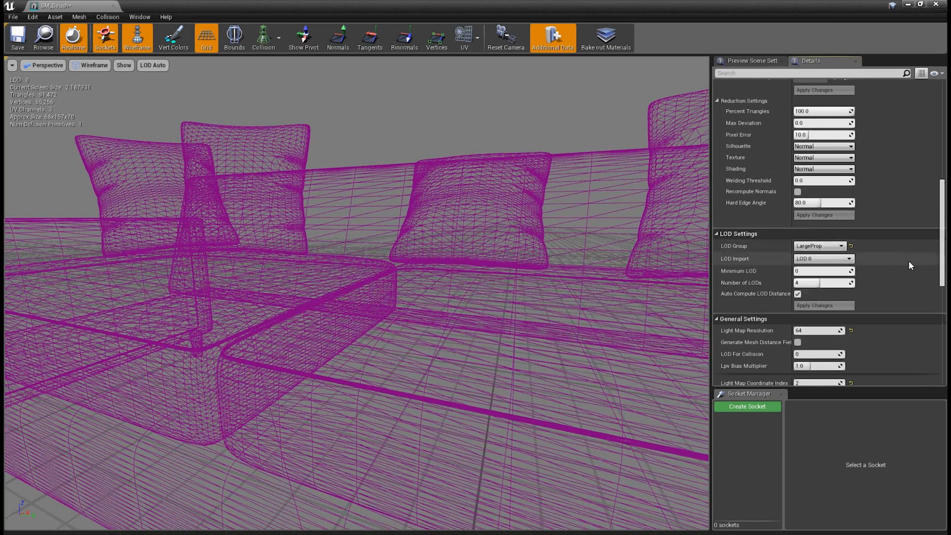
click(823, 259)
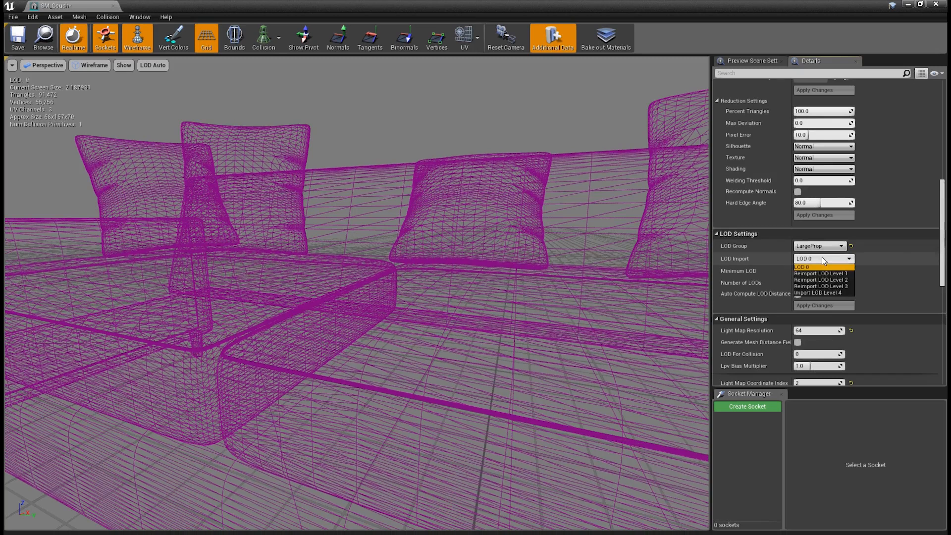
mouse_move(818, 288)
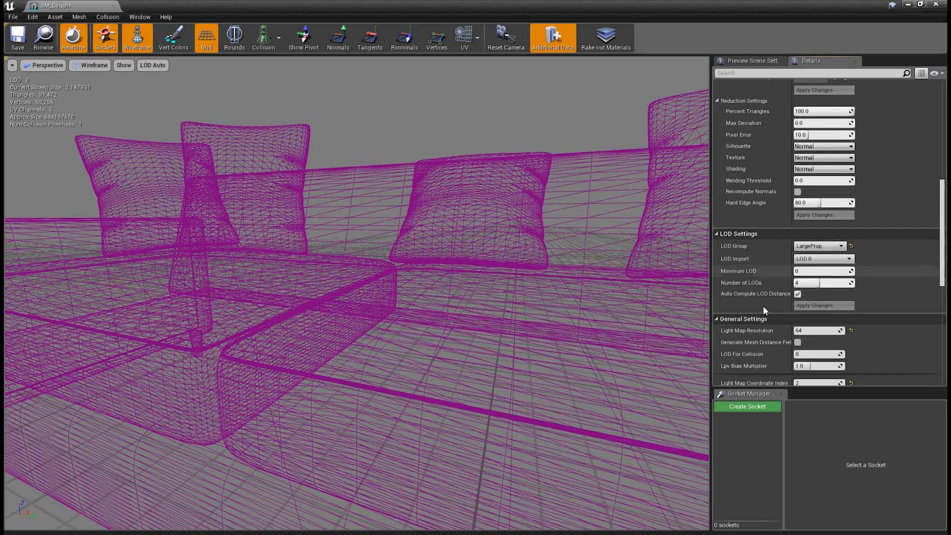
- Uncheck Auto Compute LOD Distance and scroll back up to LOD 0's settings
click(798, 294)
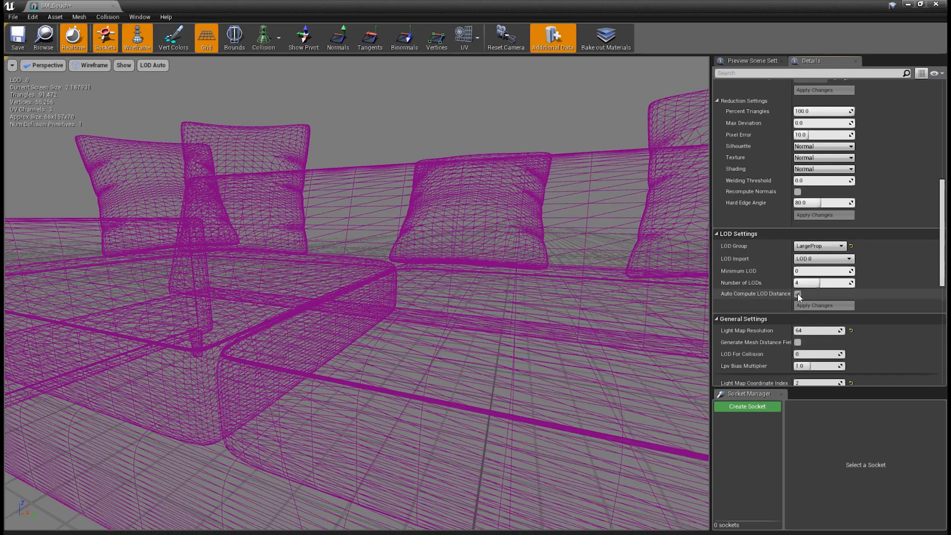
click(798, 294)
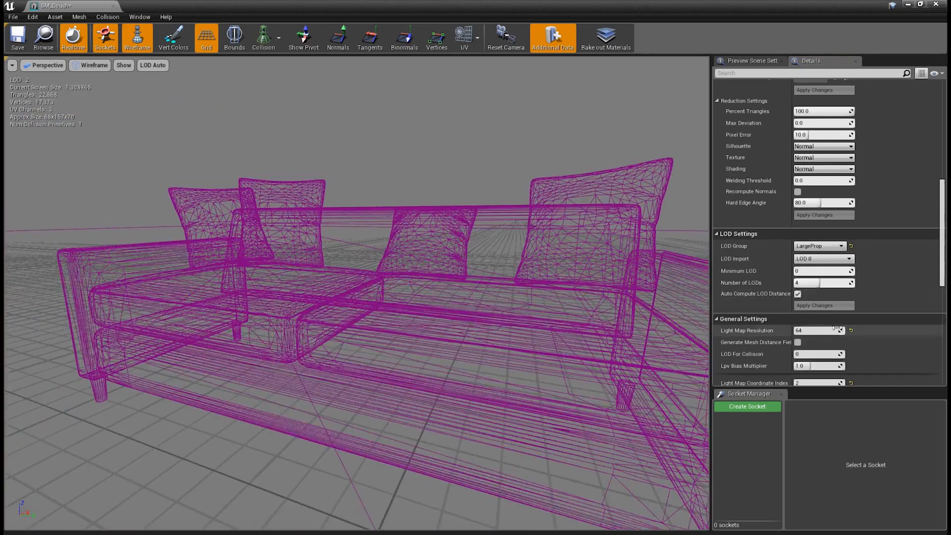
click(797, 294)
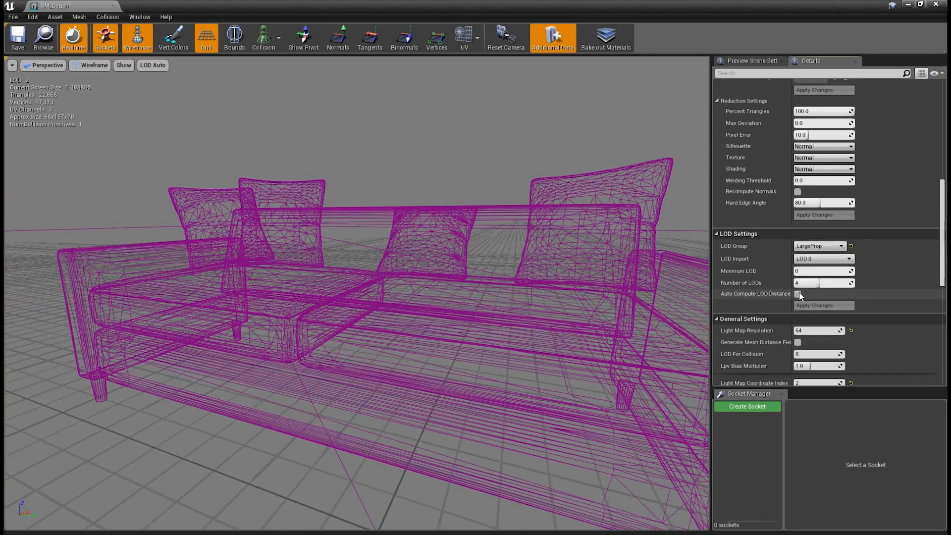
scroll(up, 3)
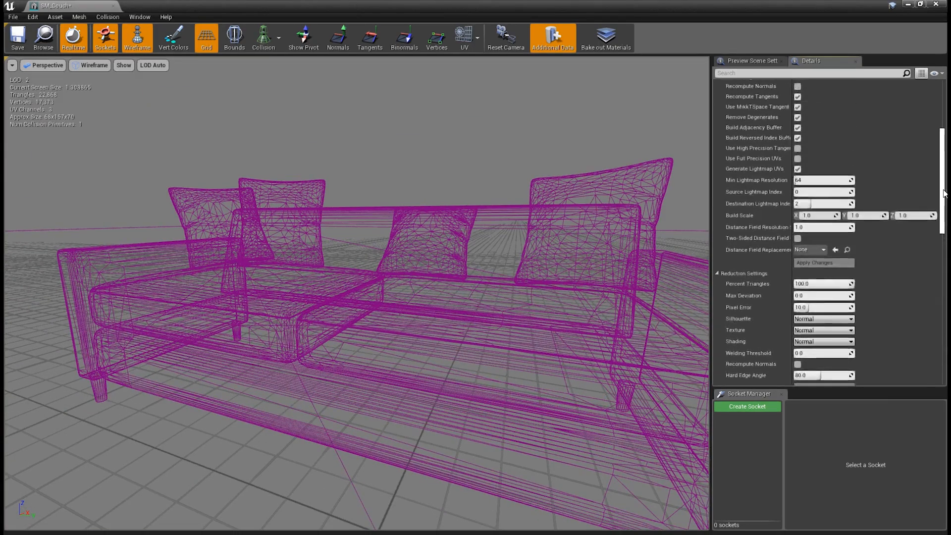
scroll(up, 3)
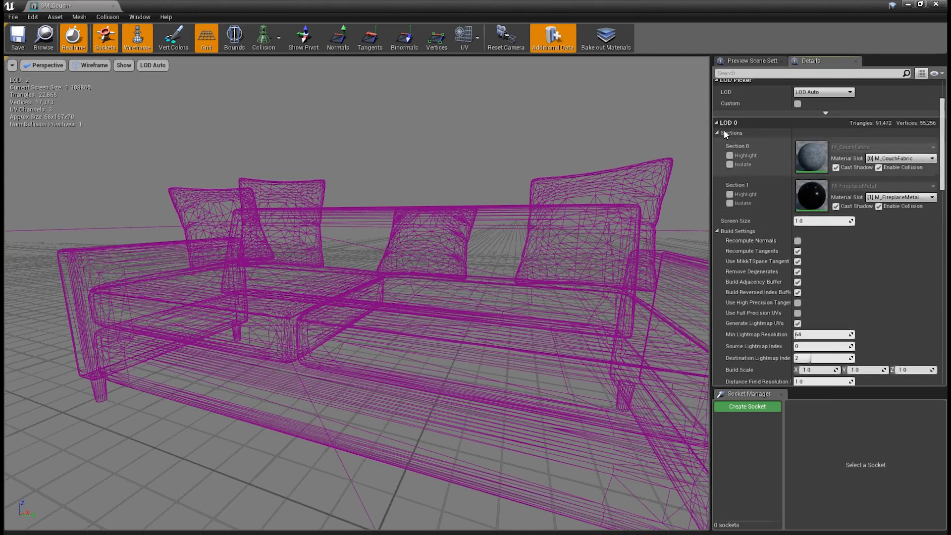
mouse_move(731, 224)
text(0.5)
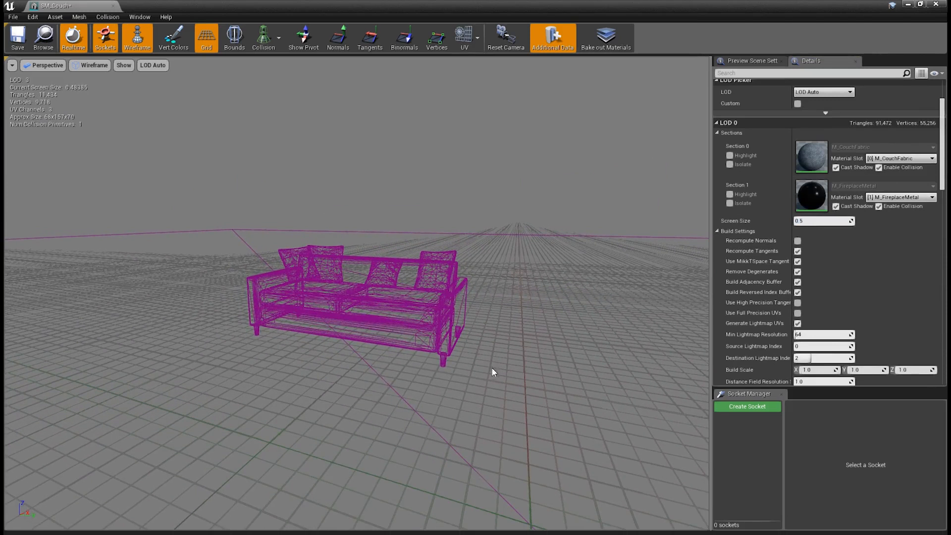
mouse_move(375, 287)
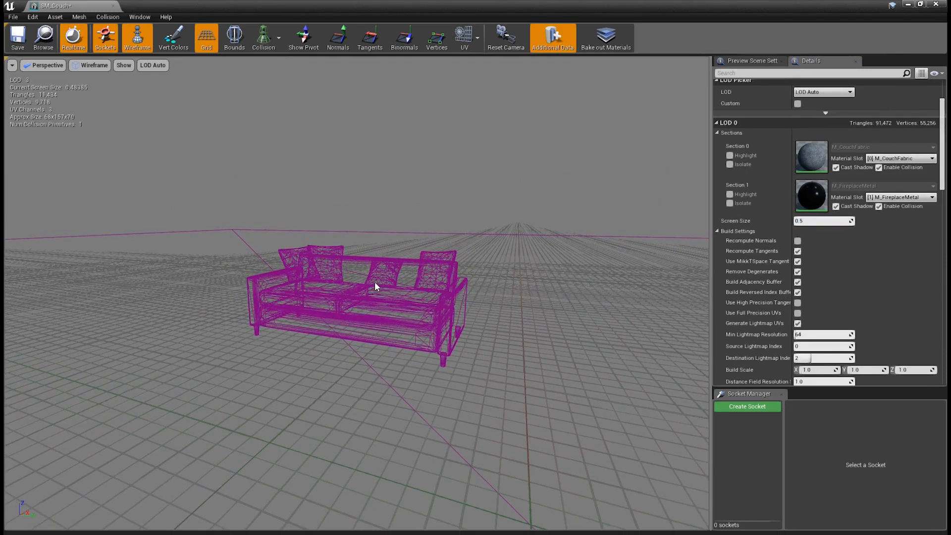